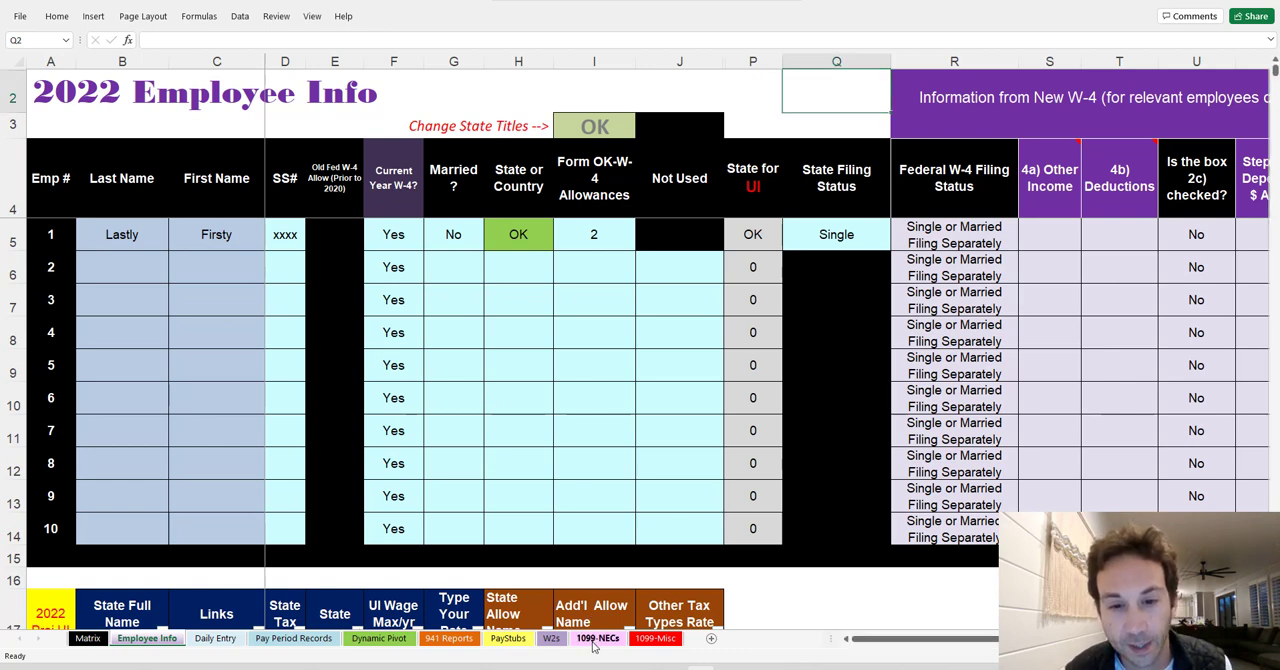
- Switch to the 1099-NECs sheet, enlarge the 1099-NEC form picture, then deselect it
{"action": "left_click", "coordinate": [597, 638]}
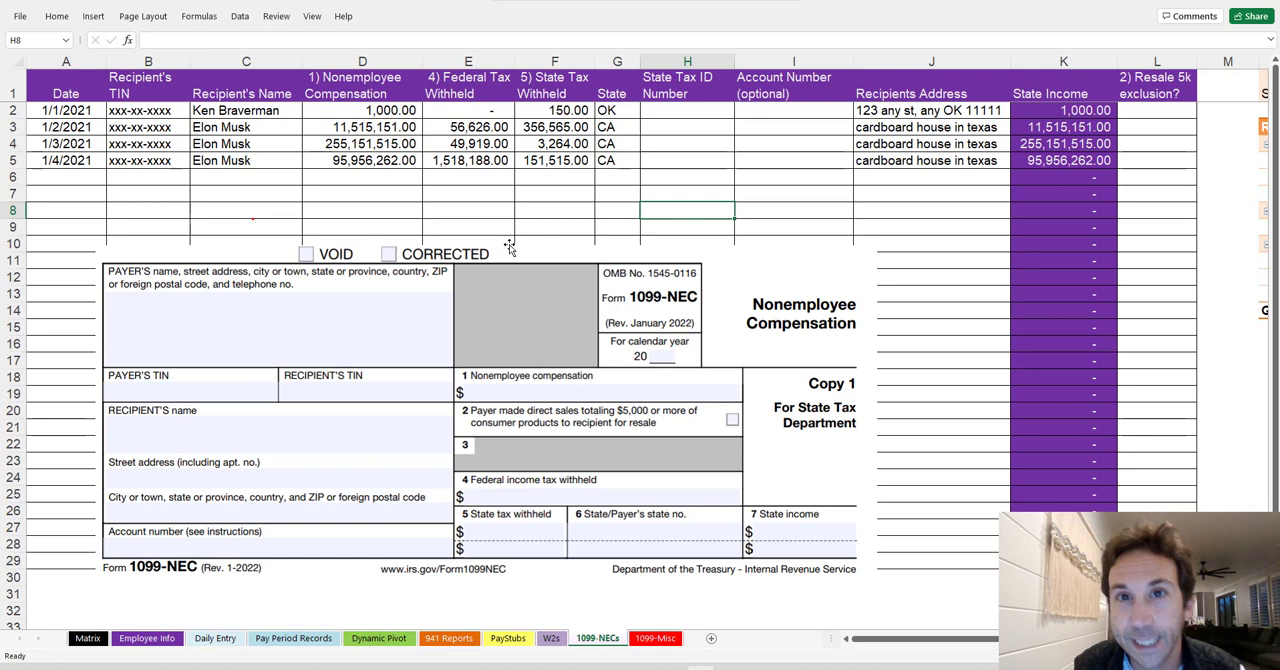
{"action": "mouse_move", "coordinate": [400, 332]}
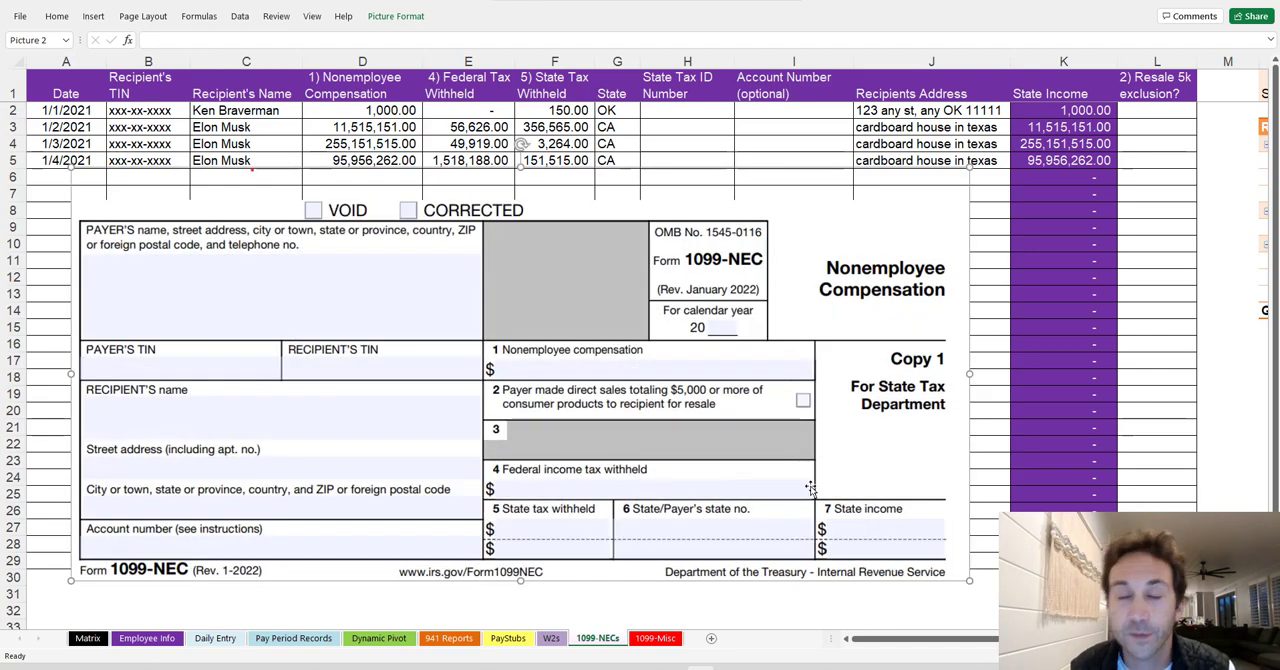
{"action": "mouse_move", "coordinate": [736, 440]}
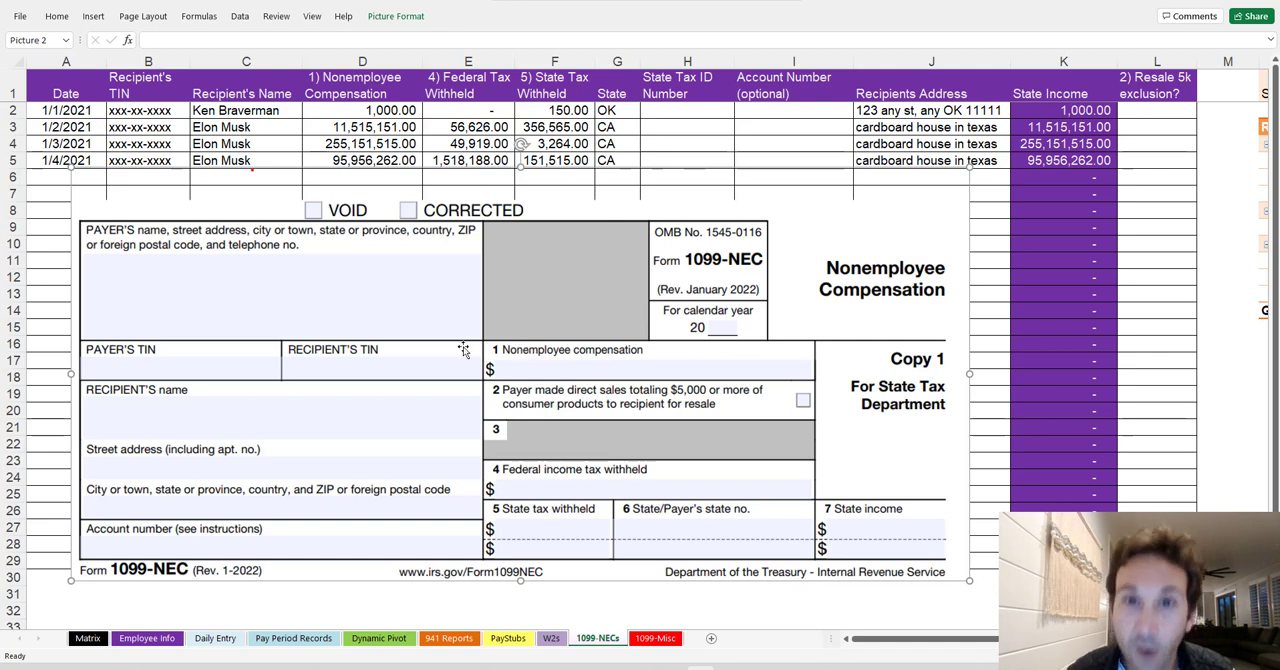
{"action": "mouse_move", "coordinate": [558, 363]}
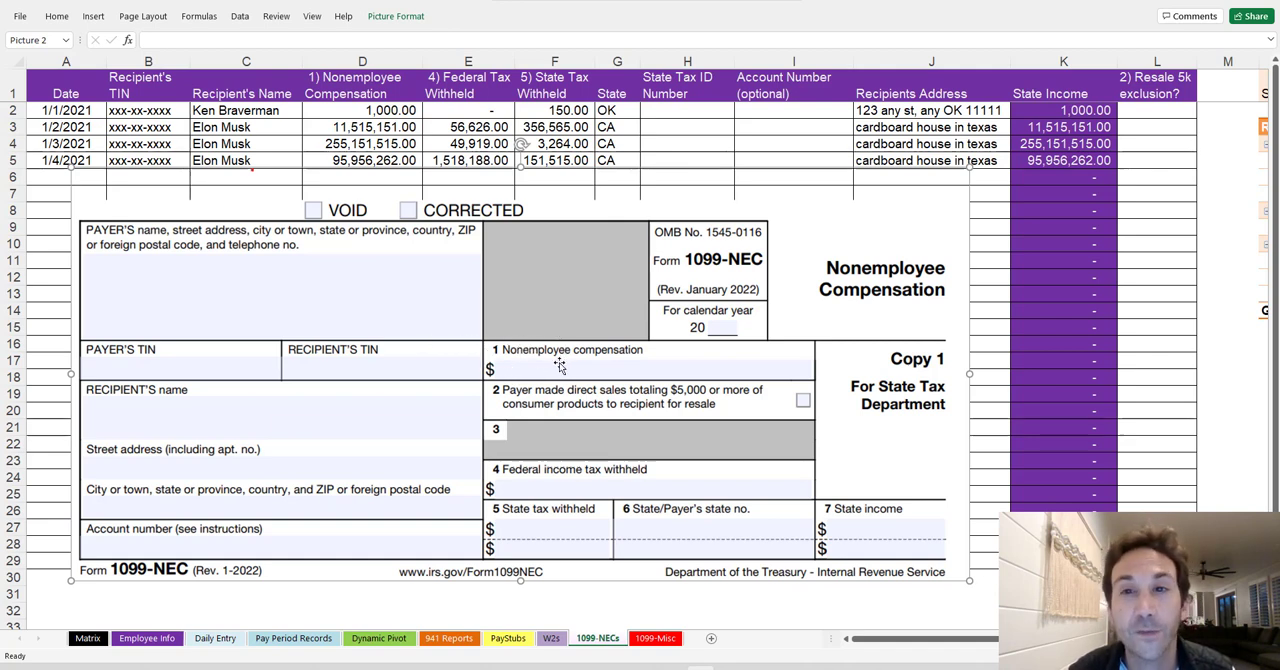
{"action": "mouse_move", "coordinate": [293, 149]}
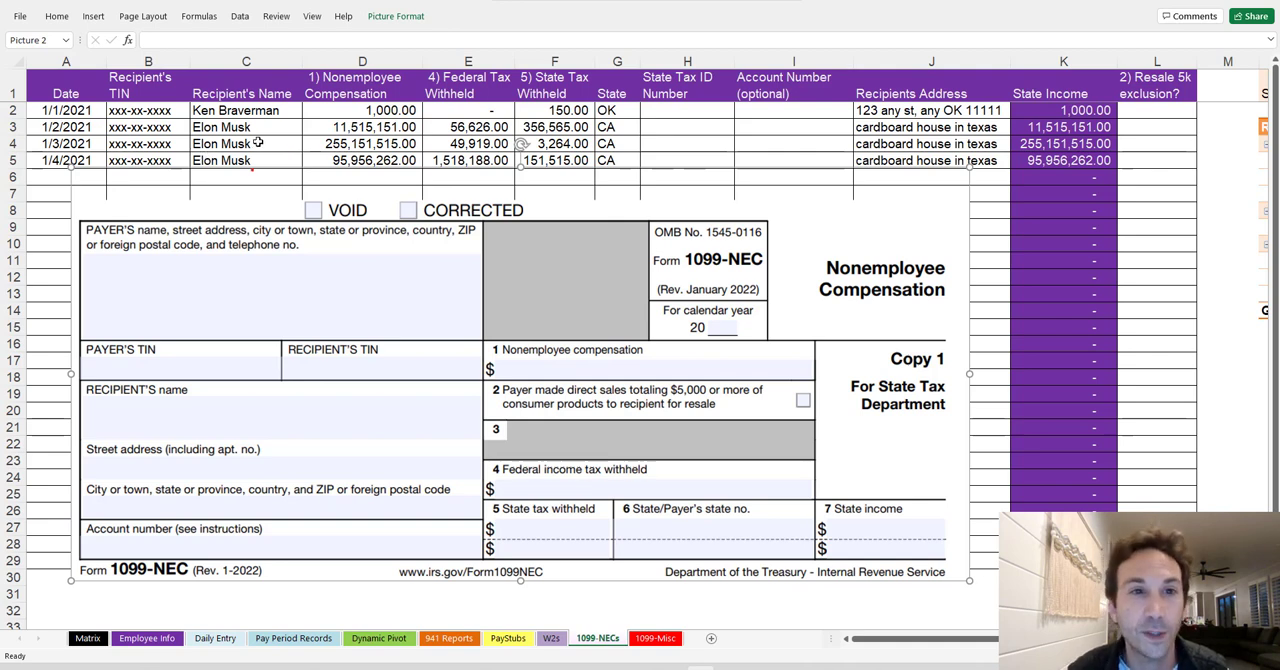
{"action": "left_click", "coordinate": [246, 143]}
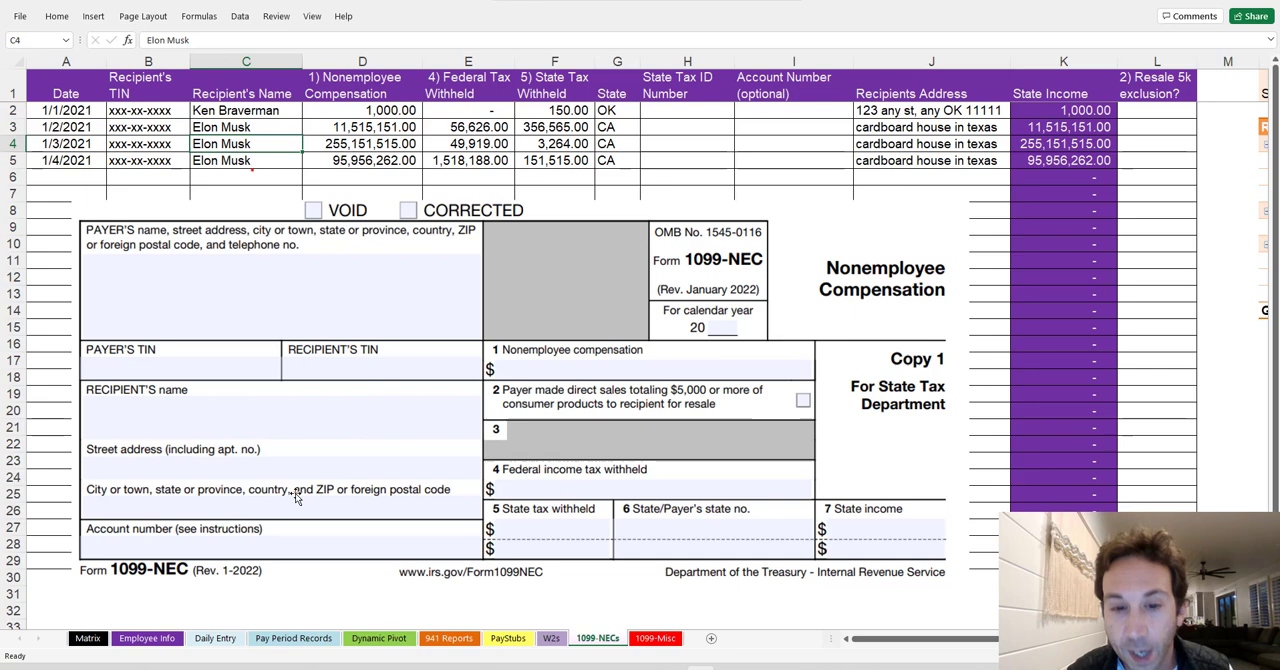
{"action": "left_click", "coordinate": [147, 638]}
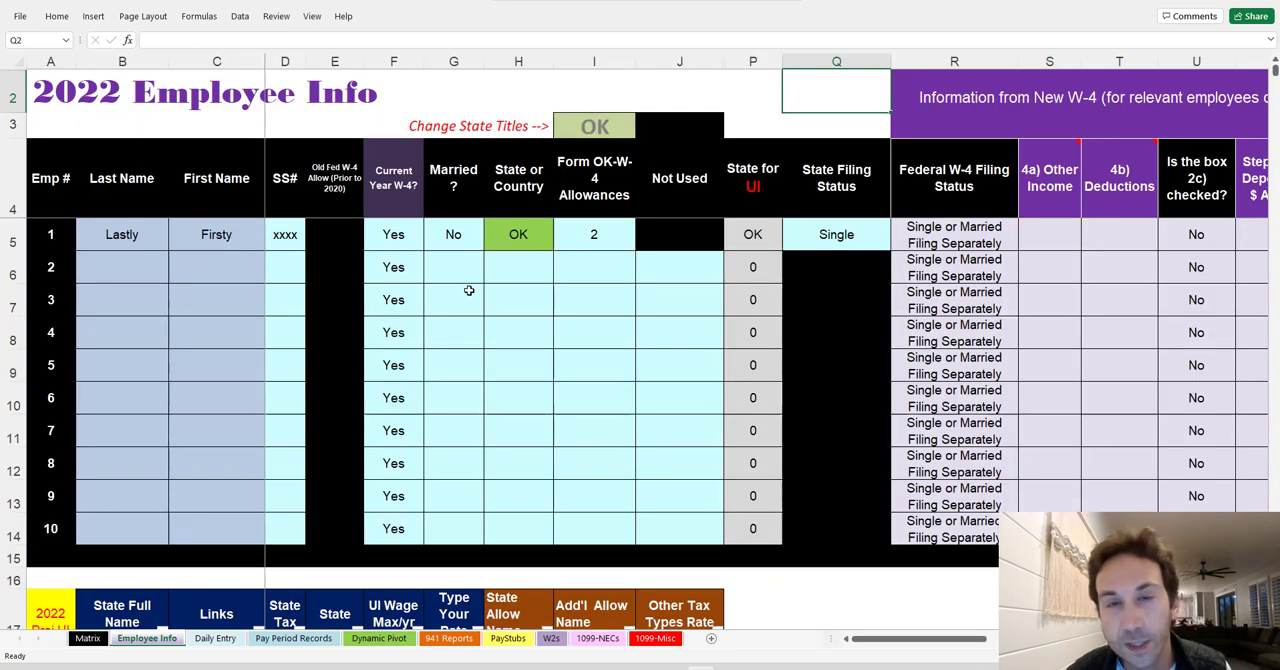
{"action": "mouse_move", "coordinate": [462, 291]}
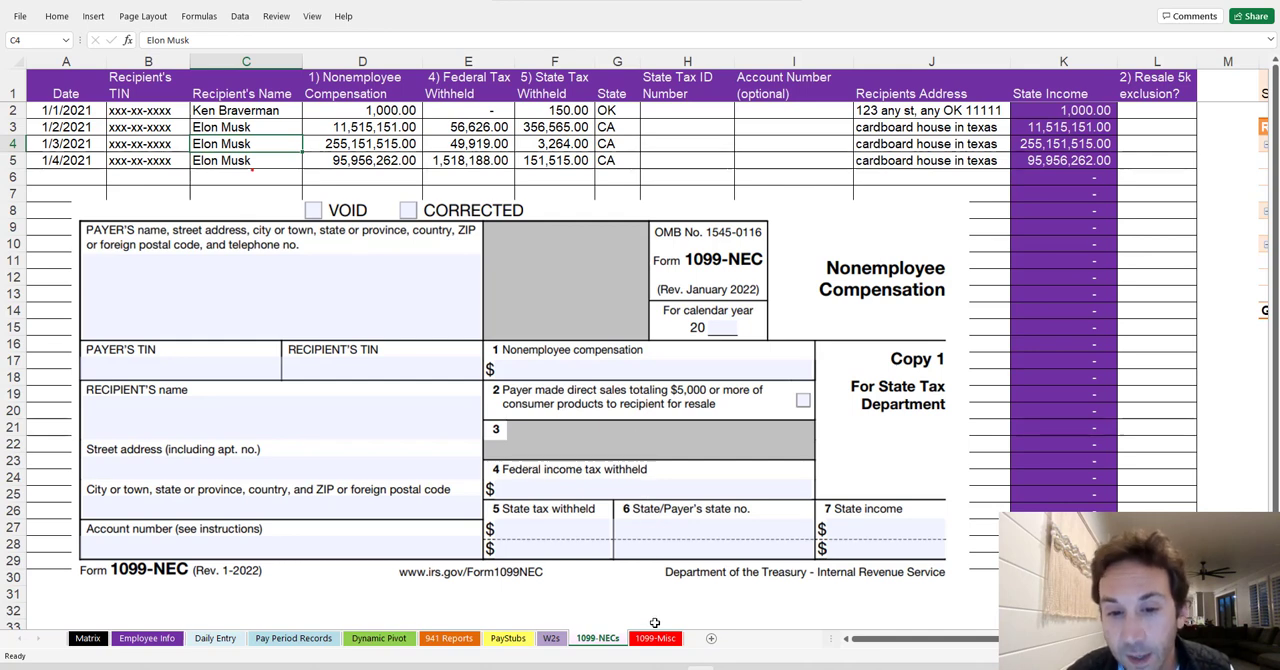
{"action": "left_click", "coordinate": [655, 638]}
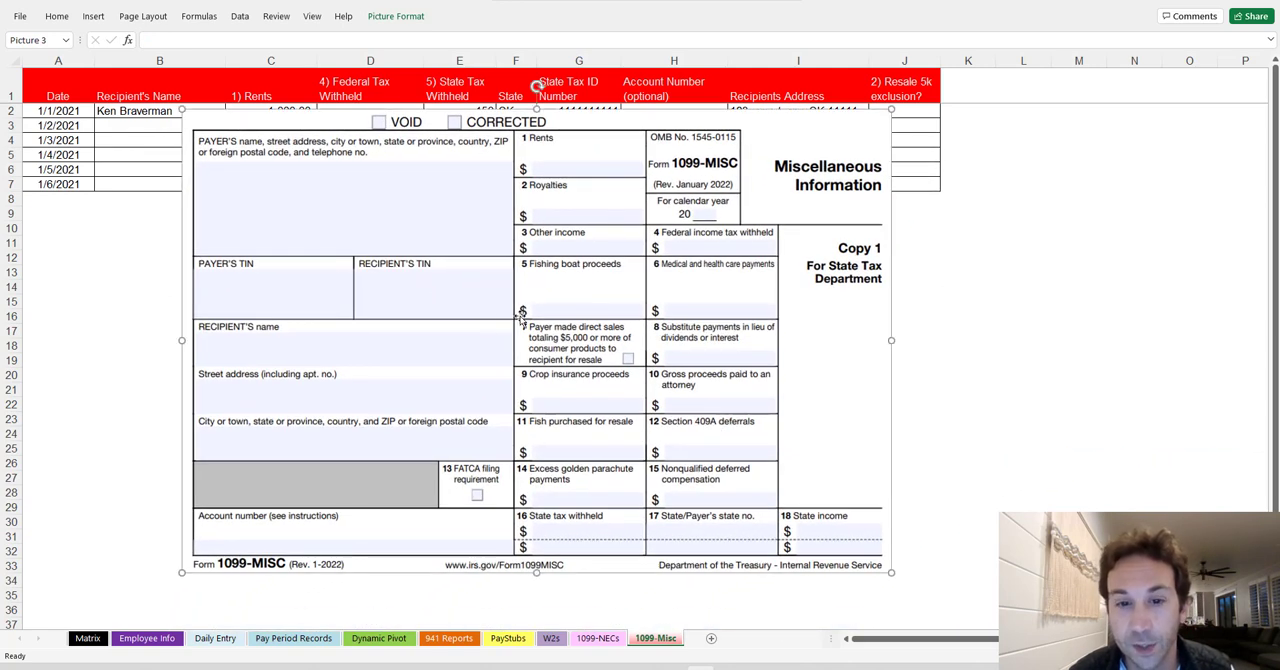
{"action": "left_click", "coordinate": [597, 638]}
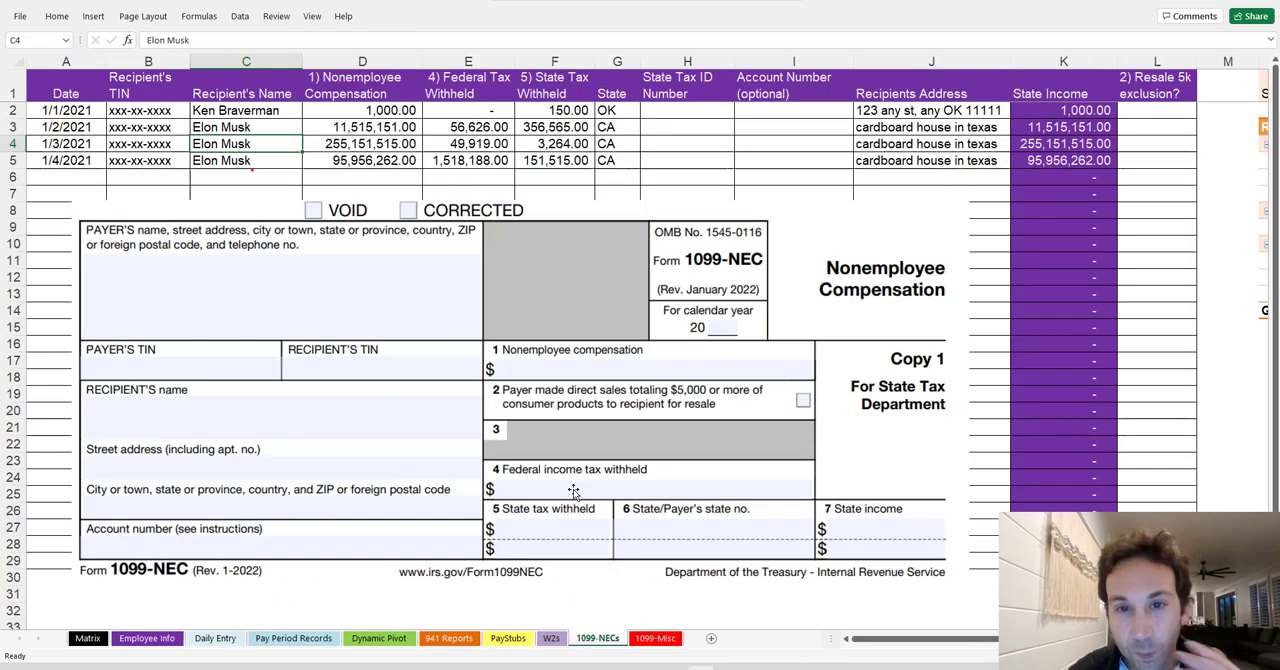
{"action": "mouse_move", "coordinate": [547, 320]}
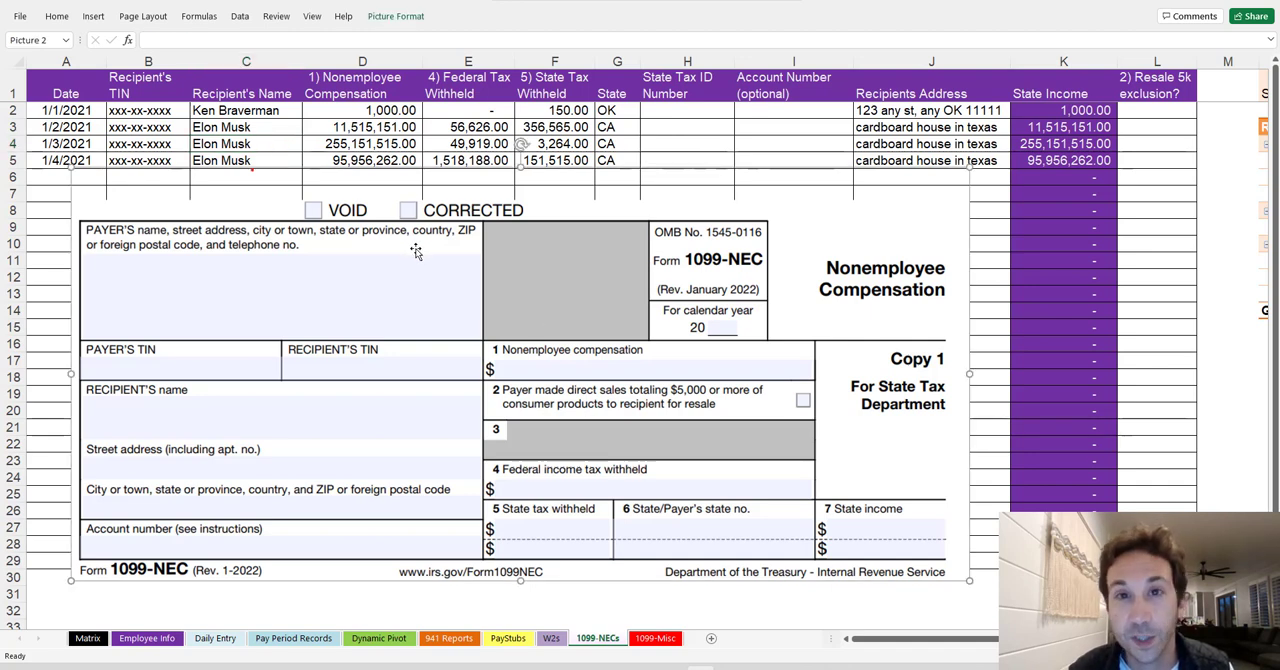
{"action": "mouse_move", "coordinate": [528, 289]}
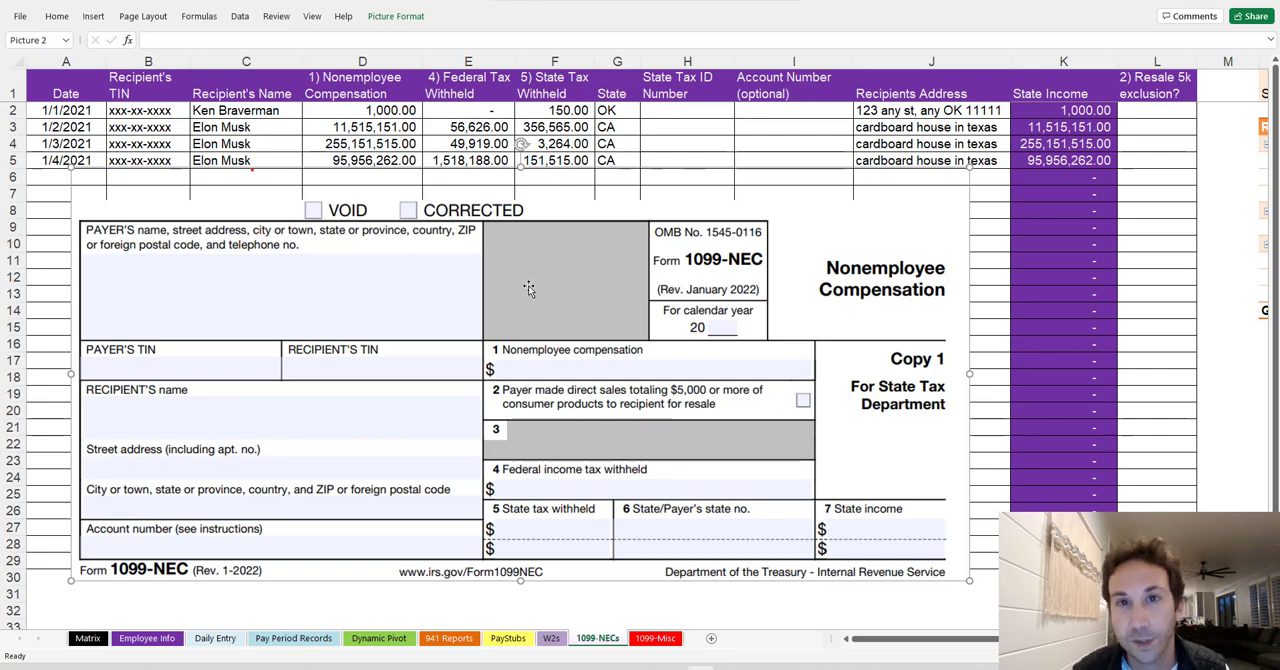
{"action": "mouse_move", "coordinate": [442, 303]}
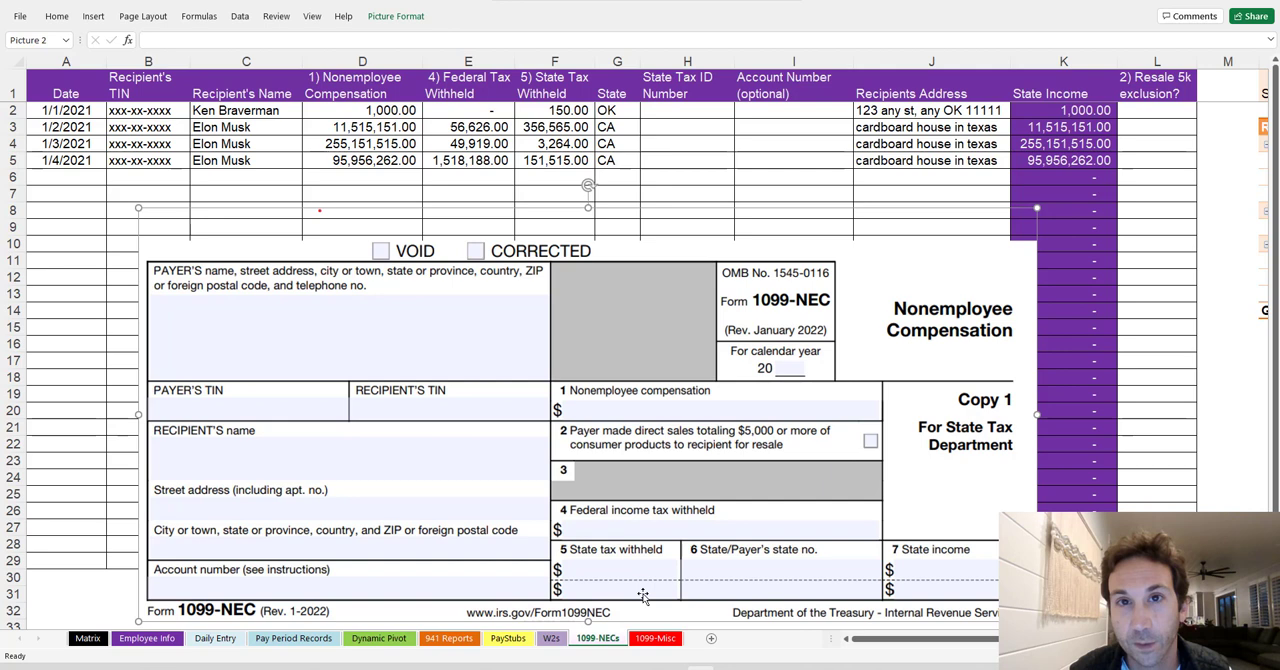
{"action": "mouse_move", "coordinate": [626, 518]}
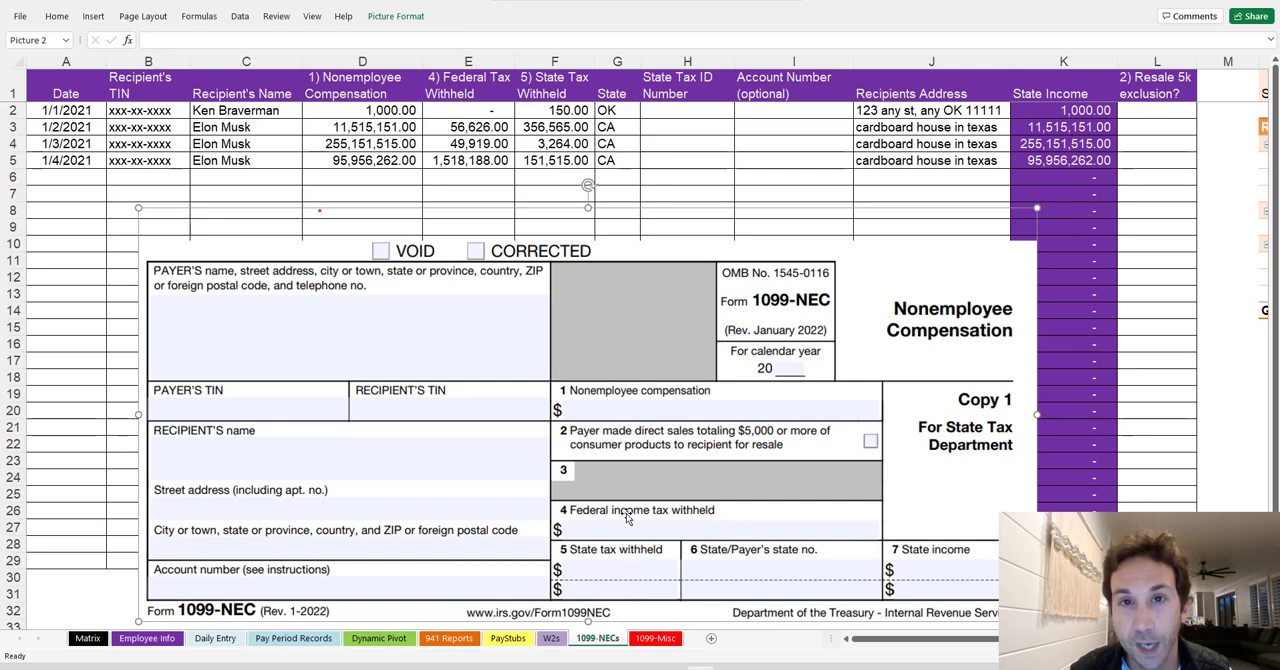
{"action": "mouse_move", "coordinate": [165, 192]}
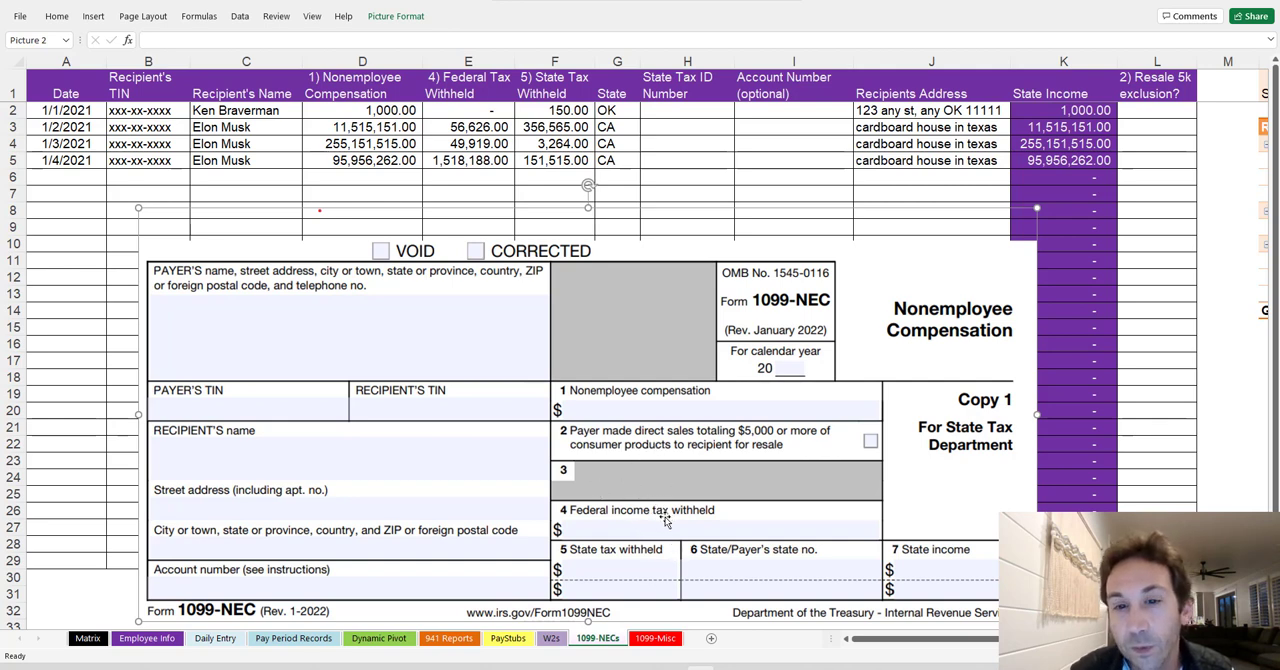
{"action": "mouse_move", "coordinate": [632, 528]}
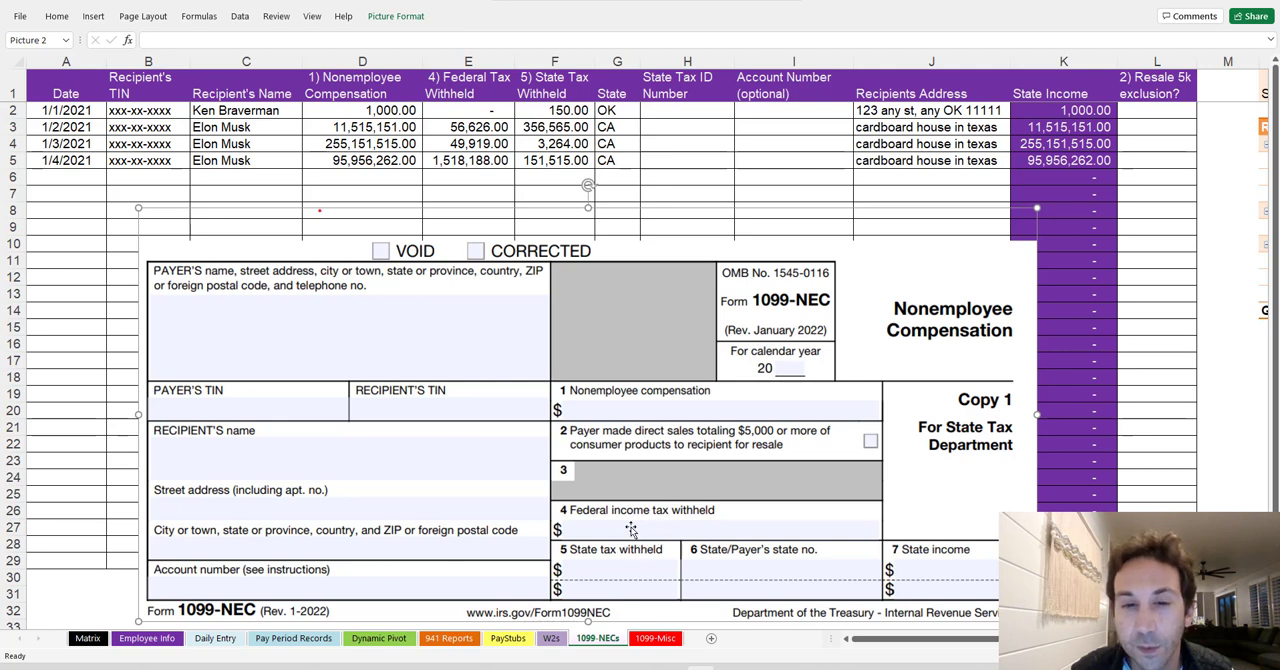
{"action": "mouse_move", "coordinate": [596, 529]}
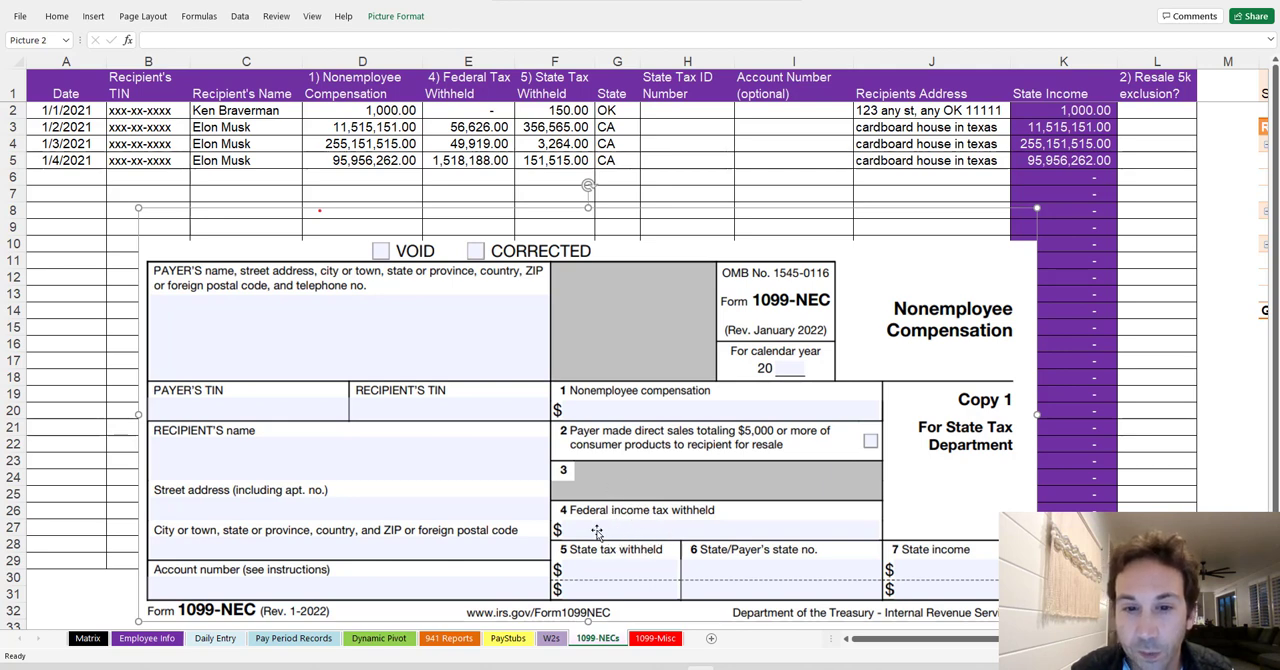
{"action": "mouse_move", "coordinate": [601, 477]}
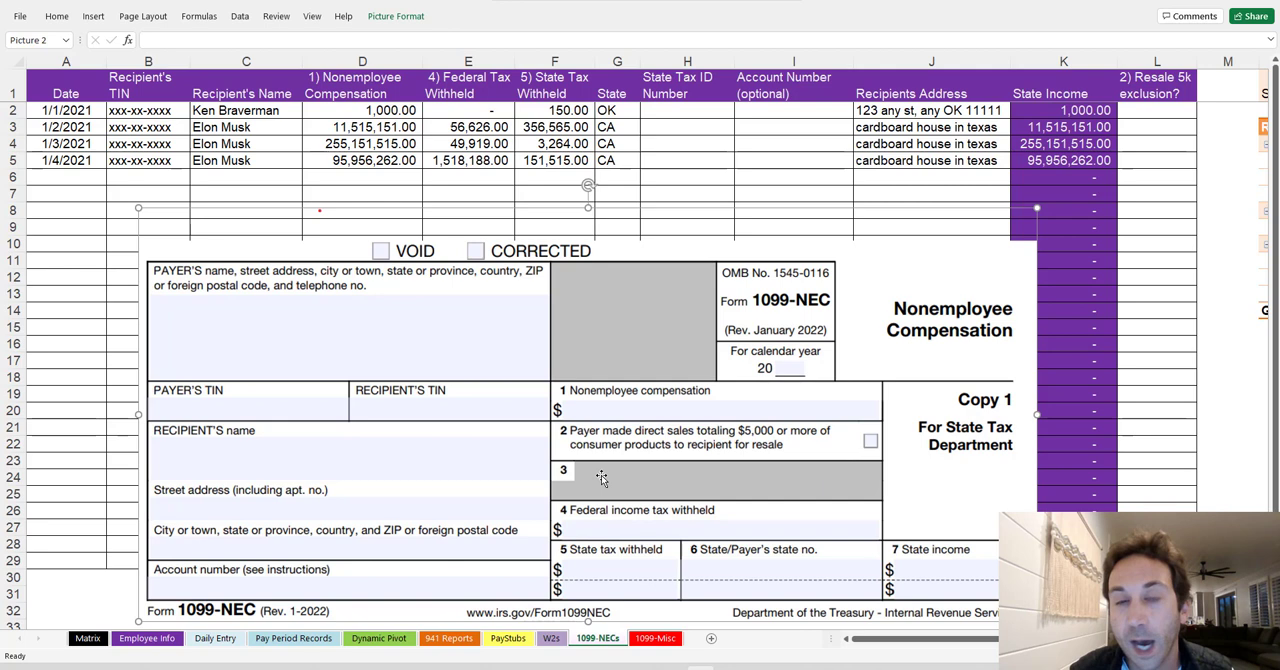
{"action": "mouse_move", "coordinate": [585, 490]}
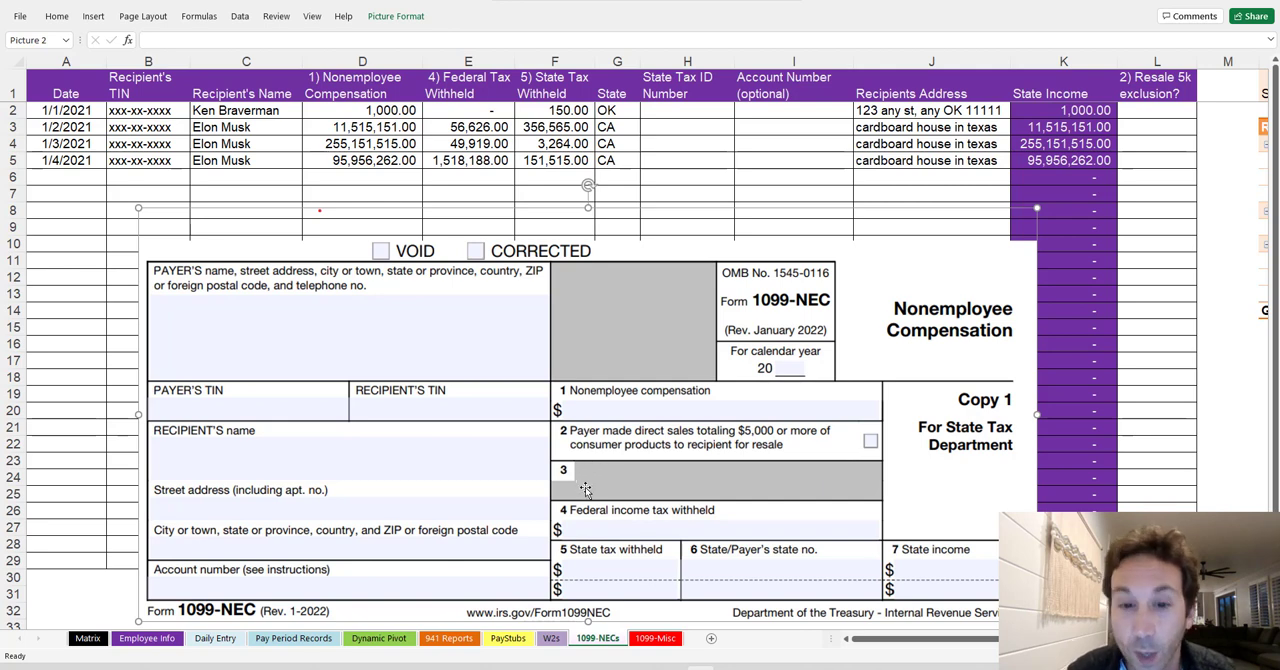
{"action": "mouse_move", "coordinate": [658, 531]}
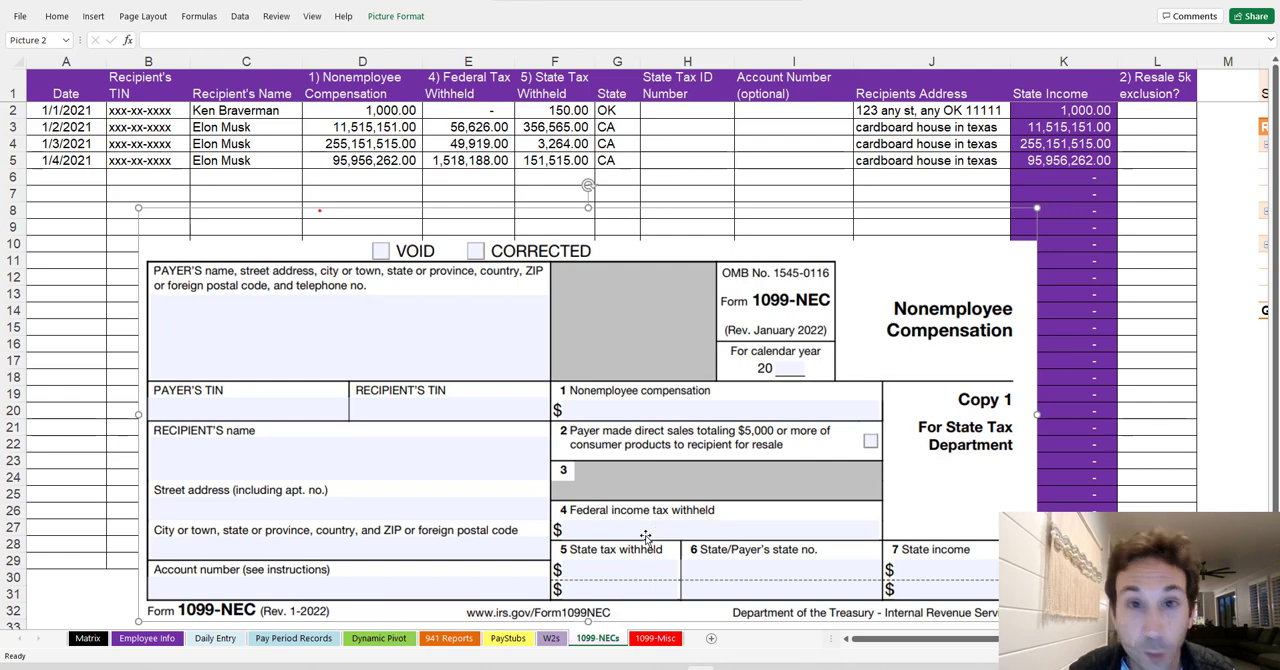
{"action": "mouse_move", "coordinate": [238, 270]}
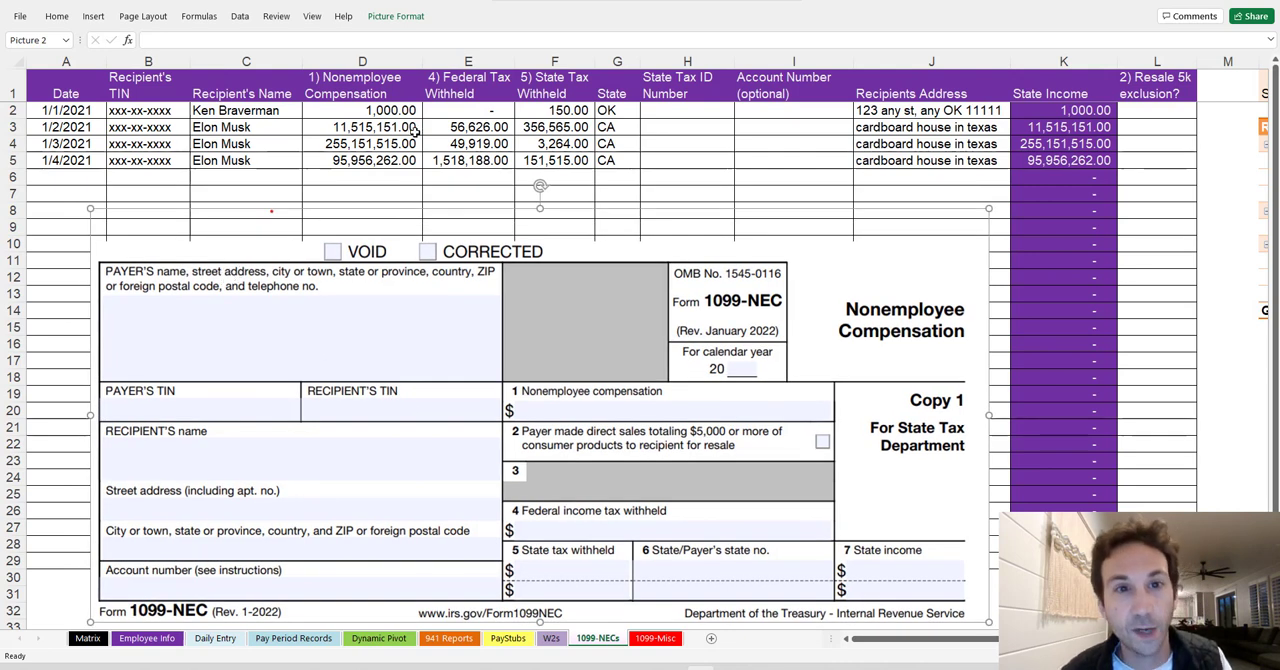
{"action": "left_click", "coordinate": [65, 177]}
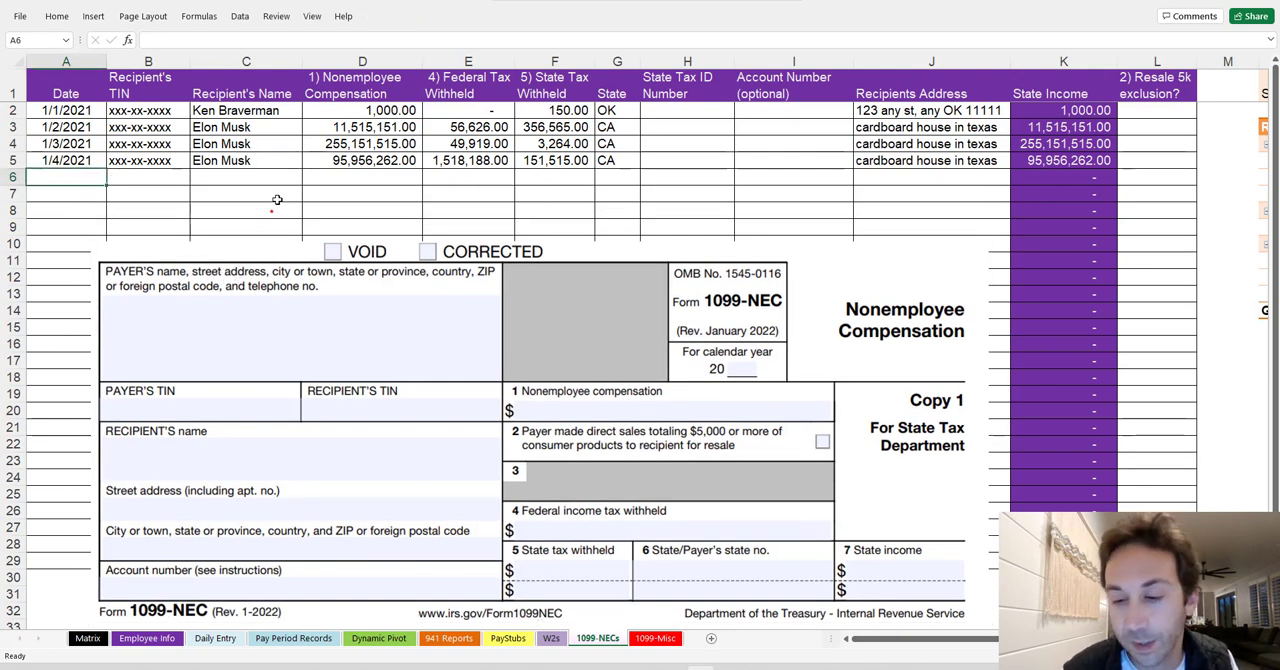
{"action": "type", "text": "12/20/2021"}
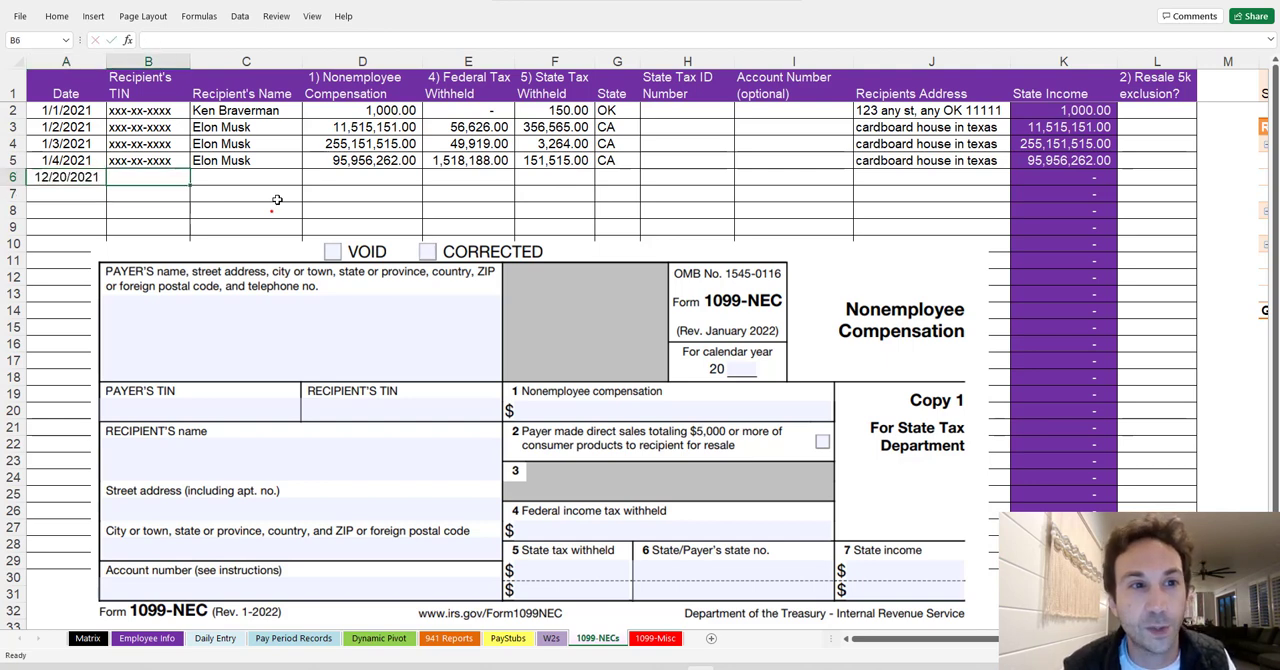
{"action": "left_click", "coordinate": [148, 160]}
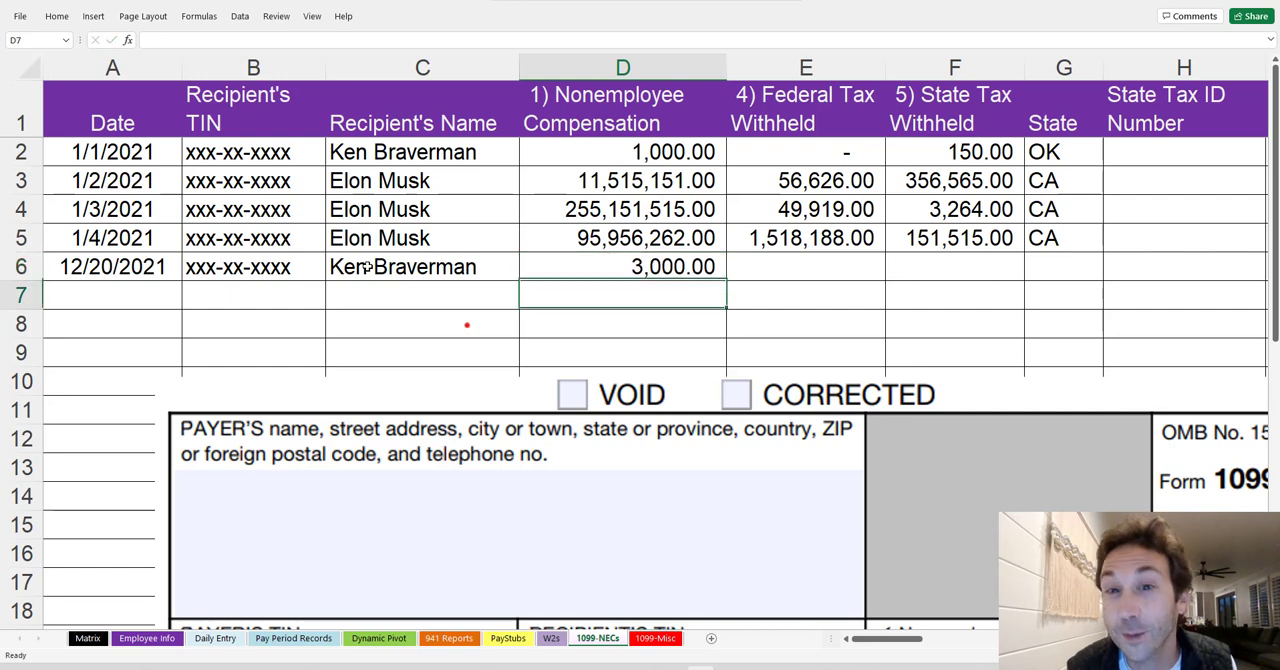
- Give row 6 zero tax withheld, state CA and state tax ID dddd
{"action": "left_click", "coordinate": [805, 266]}
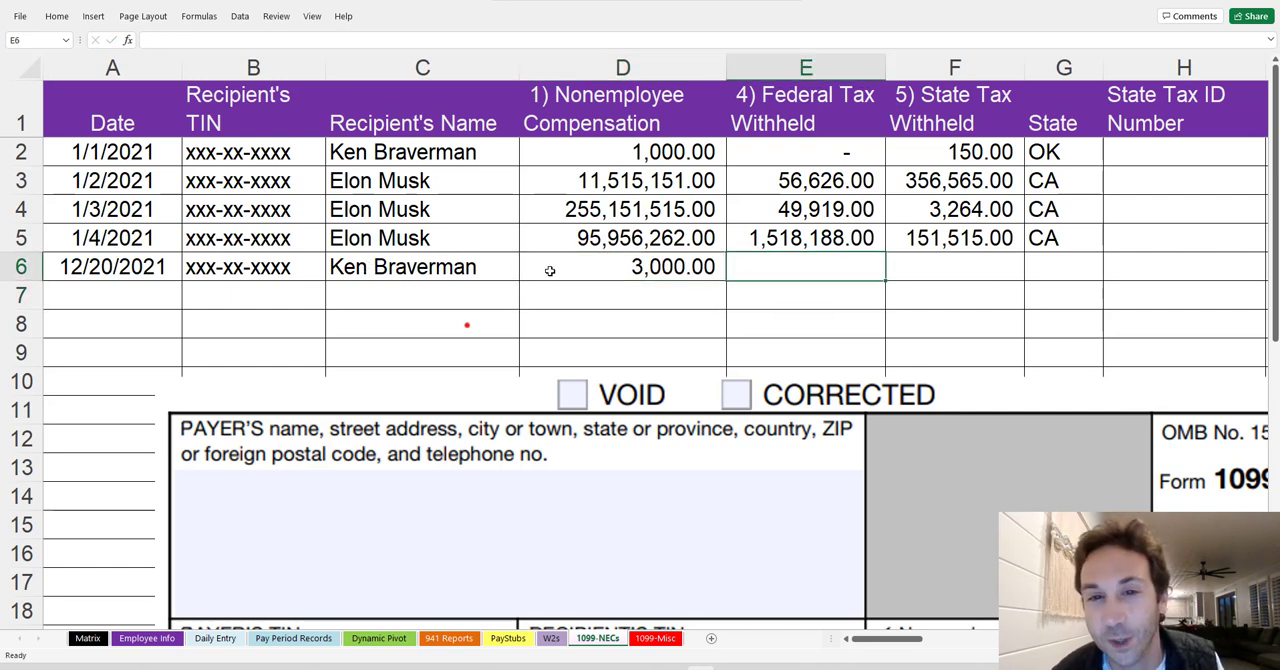
{"action": "mouse_move", "coordinate": [1012, 335]}
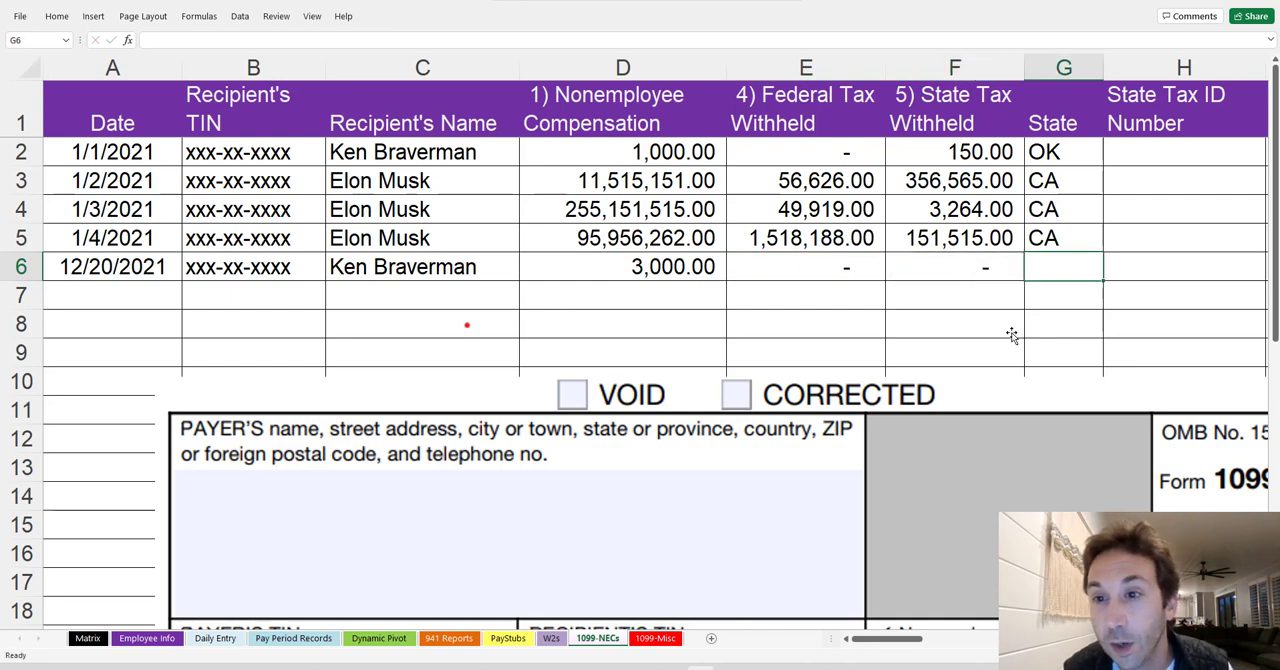
{"action": "type", "text": "CA"}
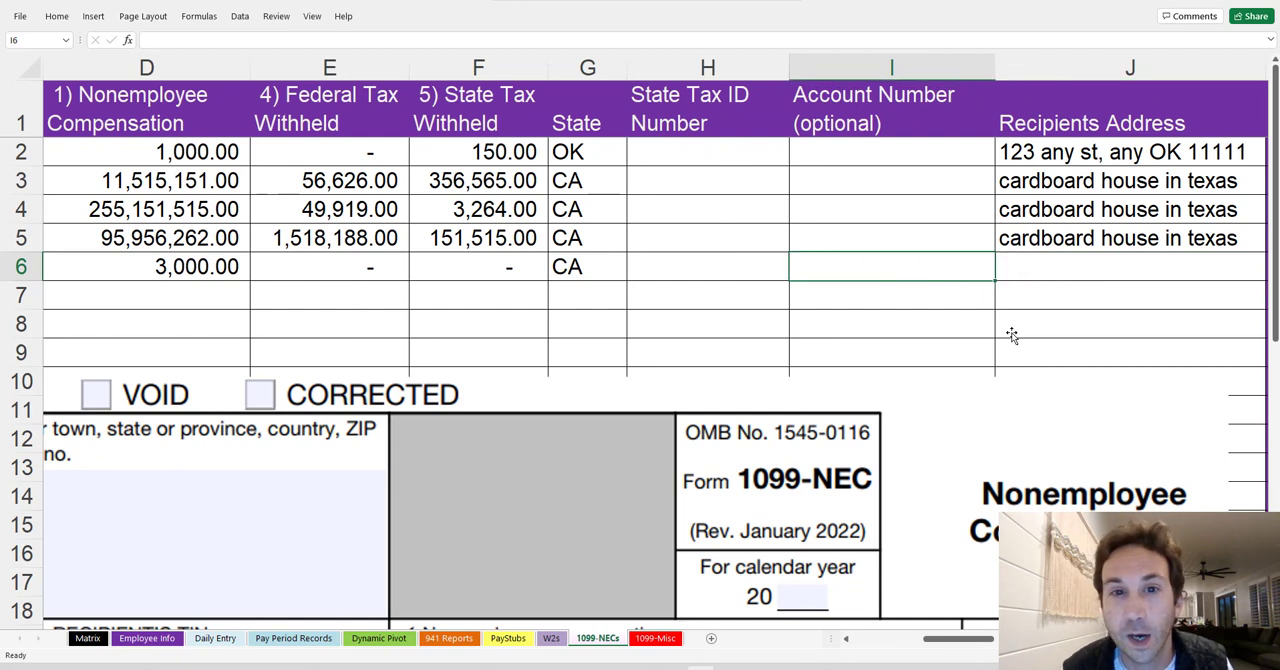
{"action": "left_click", "coordinate": [707, 266]}
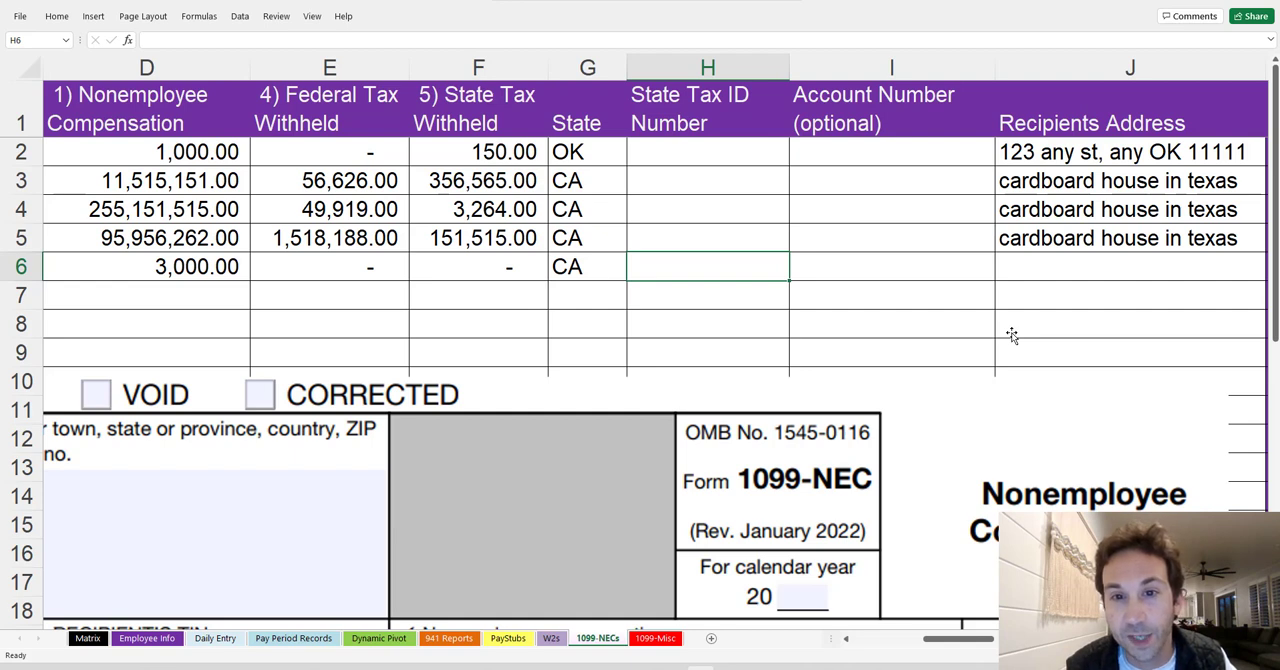
{"action": "type", "text": "dddd"}
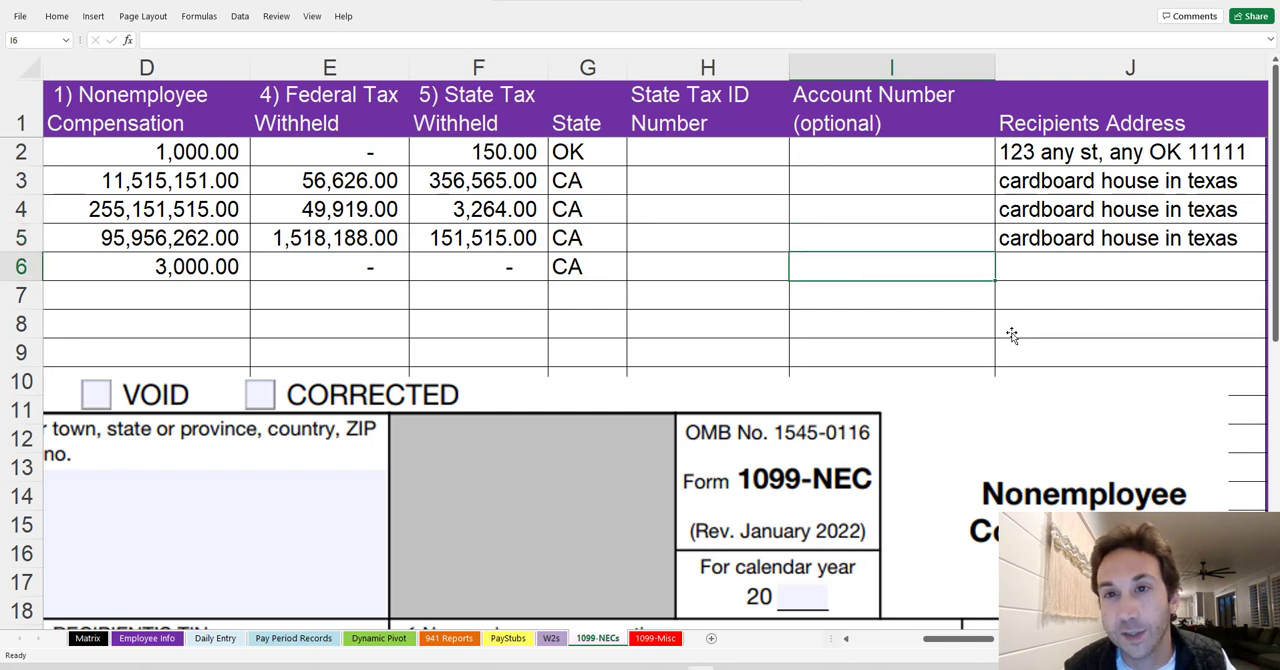
- Copy Ken Braverman's 123 any st address into J6 and confirm 3,000.00 state income
{"action": "scroll", "scroll_direction": "right", "scroll_amount": 3}
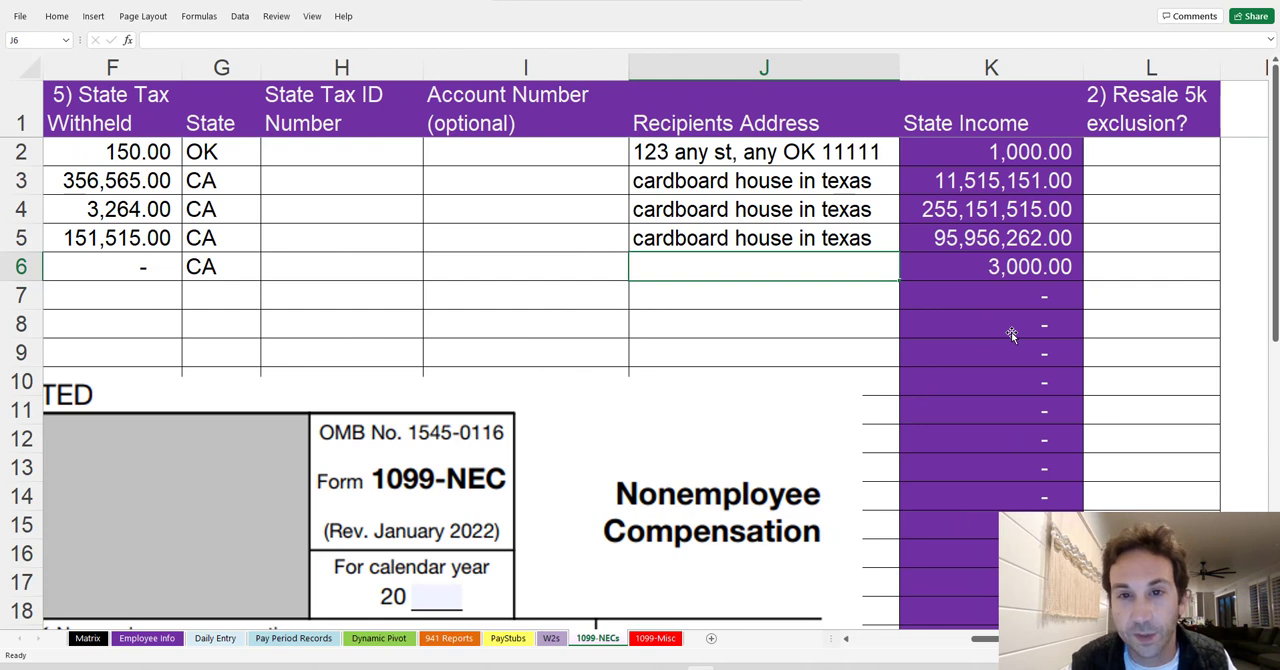
{"action": "left_click", "coordinate": [763, 152]}
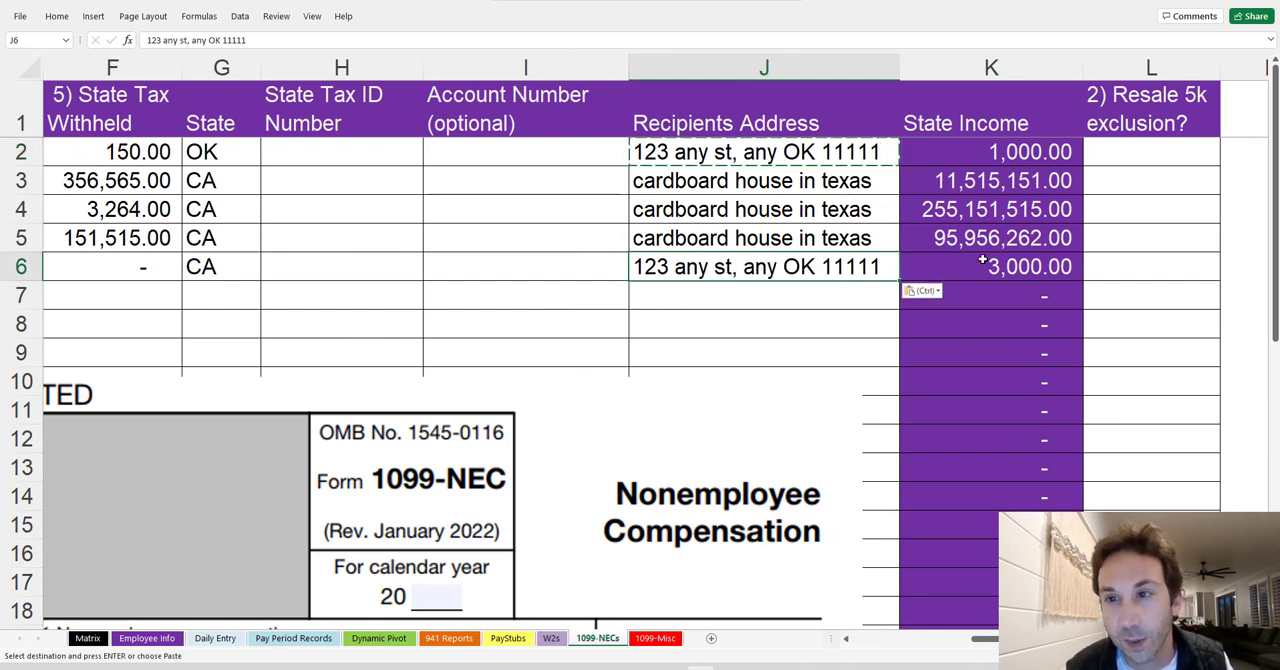
{"action": "left_click", "coordinate": [991, 266]}
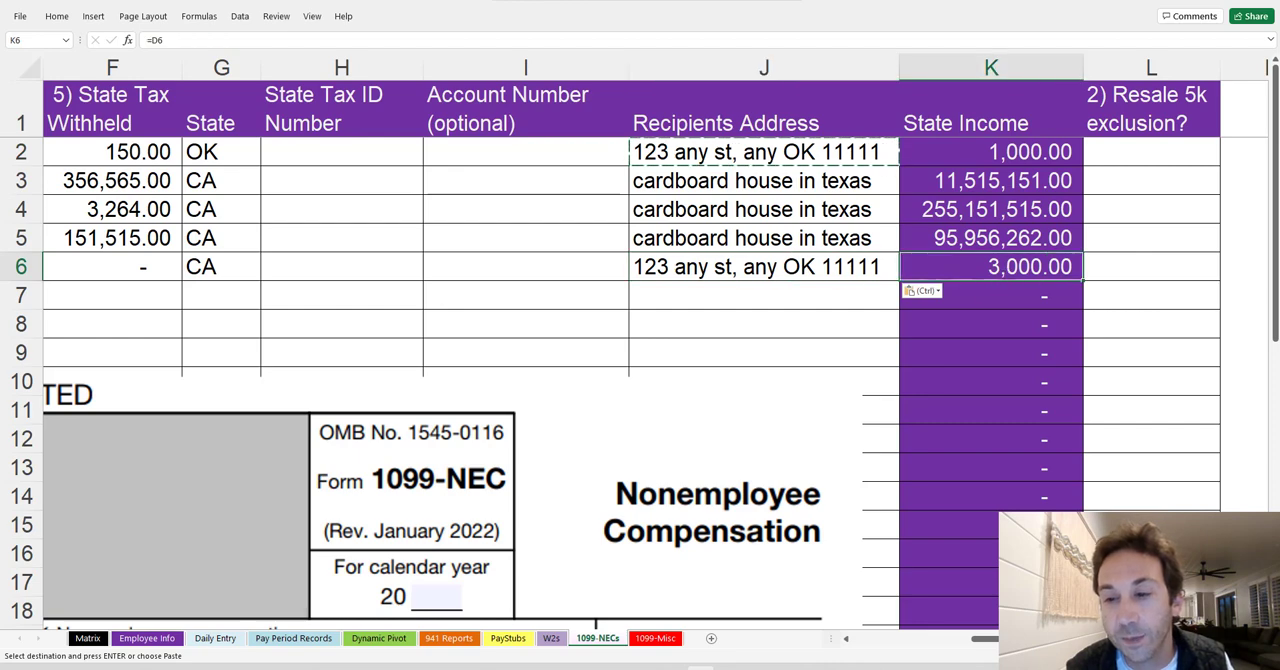
{"action": "scroll", "scroll_direction": "left", "scroll_amount": 3}
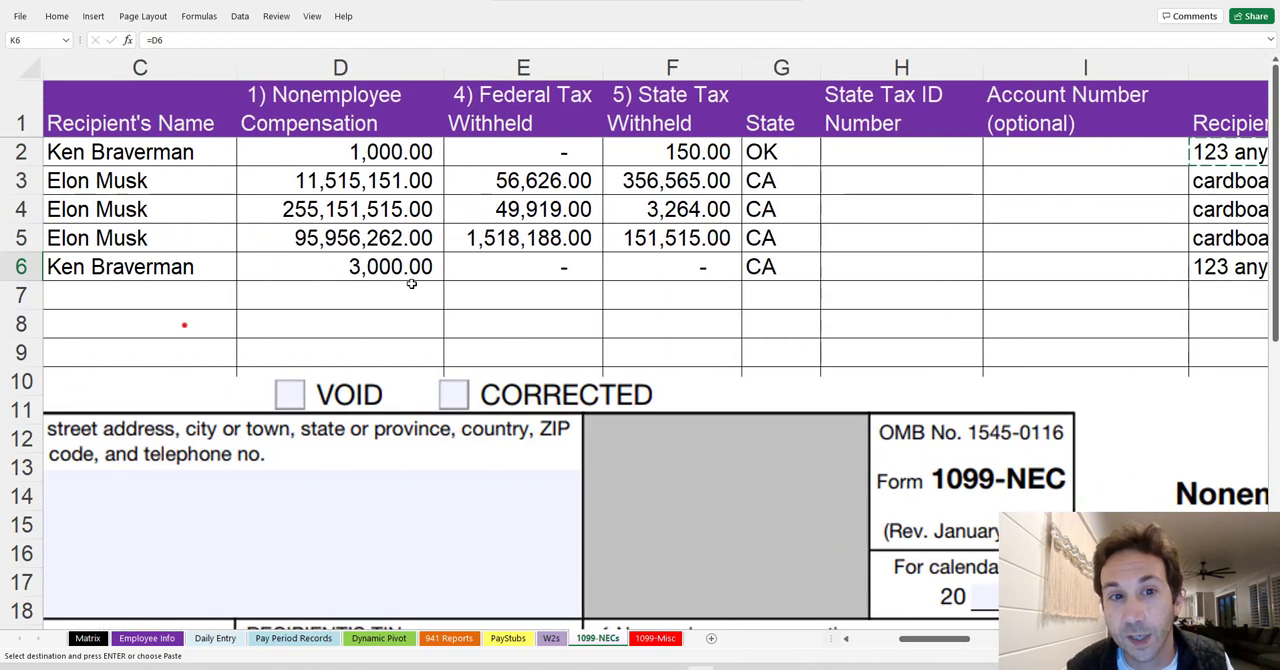
{"action": "scroll", "scroll_direction": "right", "scroll_amount": 3}
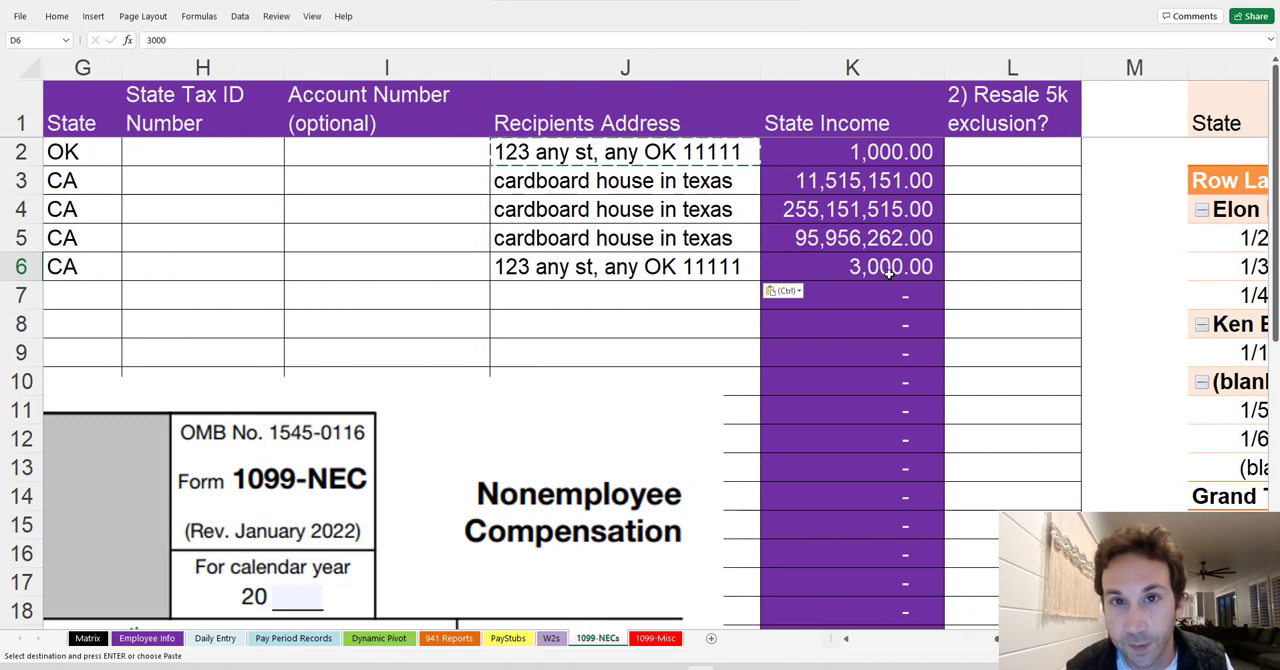
{"action": "left_click", "coordinate": [852, 266]}
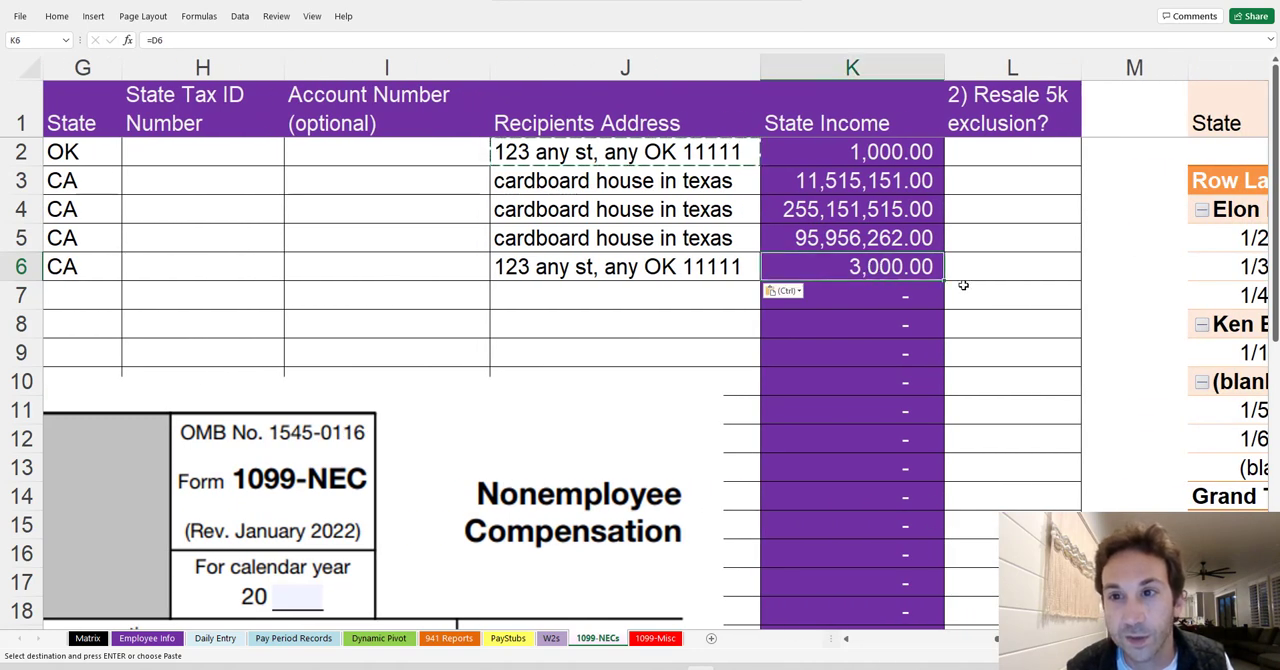
{"action": "left_click", "coordinate": [1012, 266]}
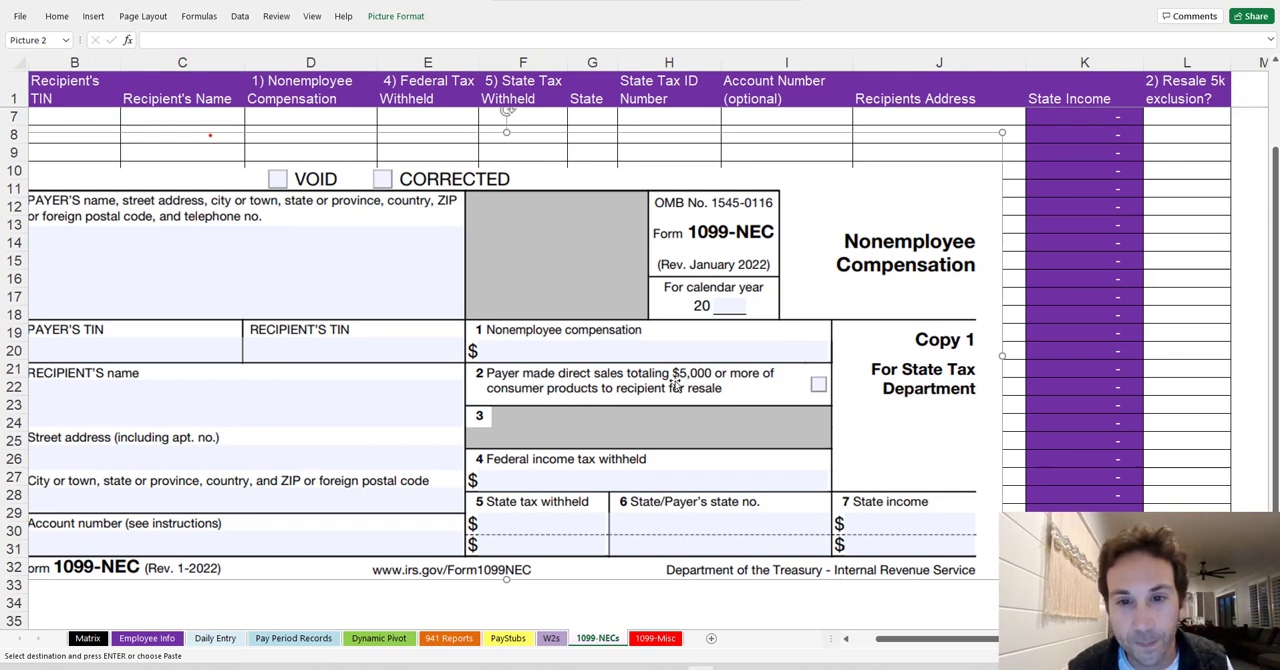
{"action": "mouse_move", "coordinate": [560, 373]}
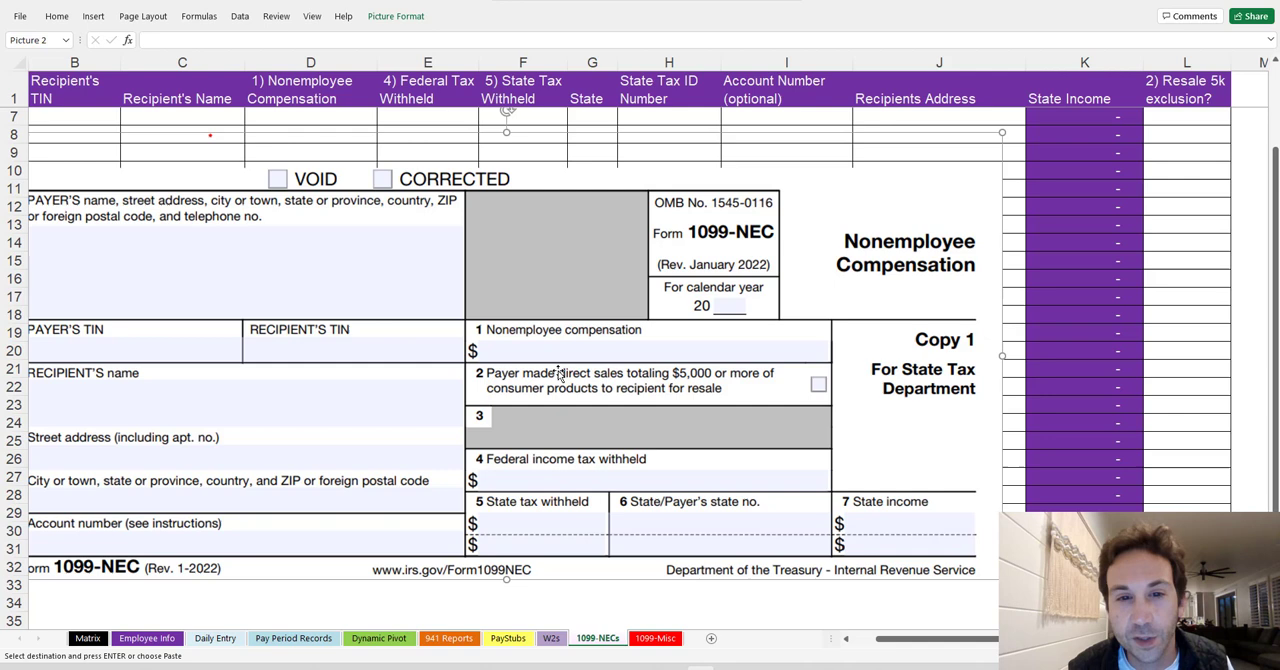
{"action": "mouse_move", "coordinate": [745, 392]}
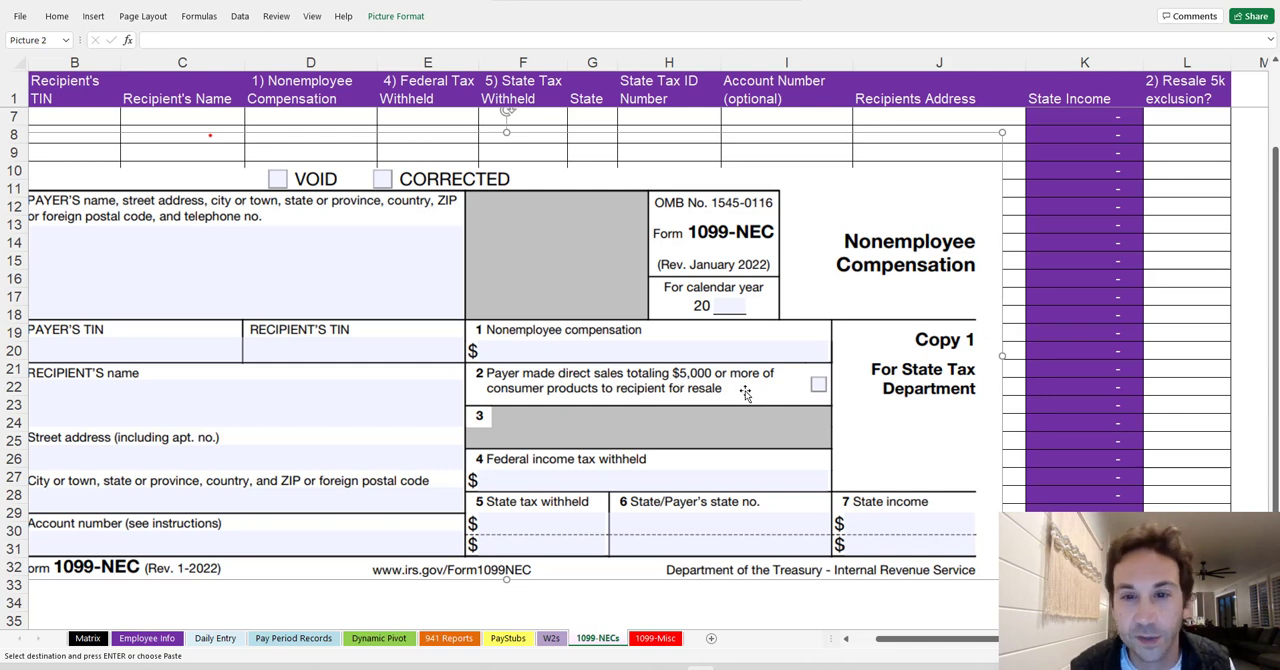
{"action": "mouse_move", "coordinate": [740, 440]}
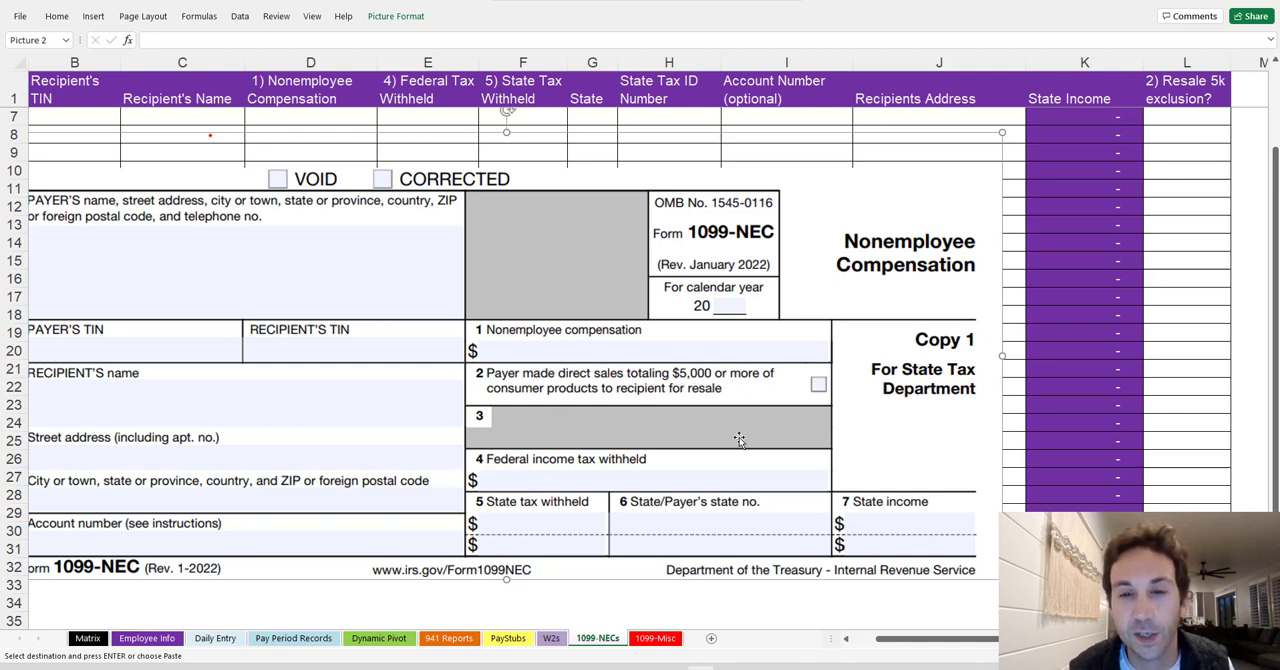
{"action": "mouse_move", "coordinate": [817, 405]}
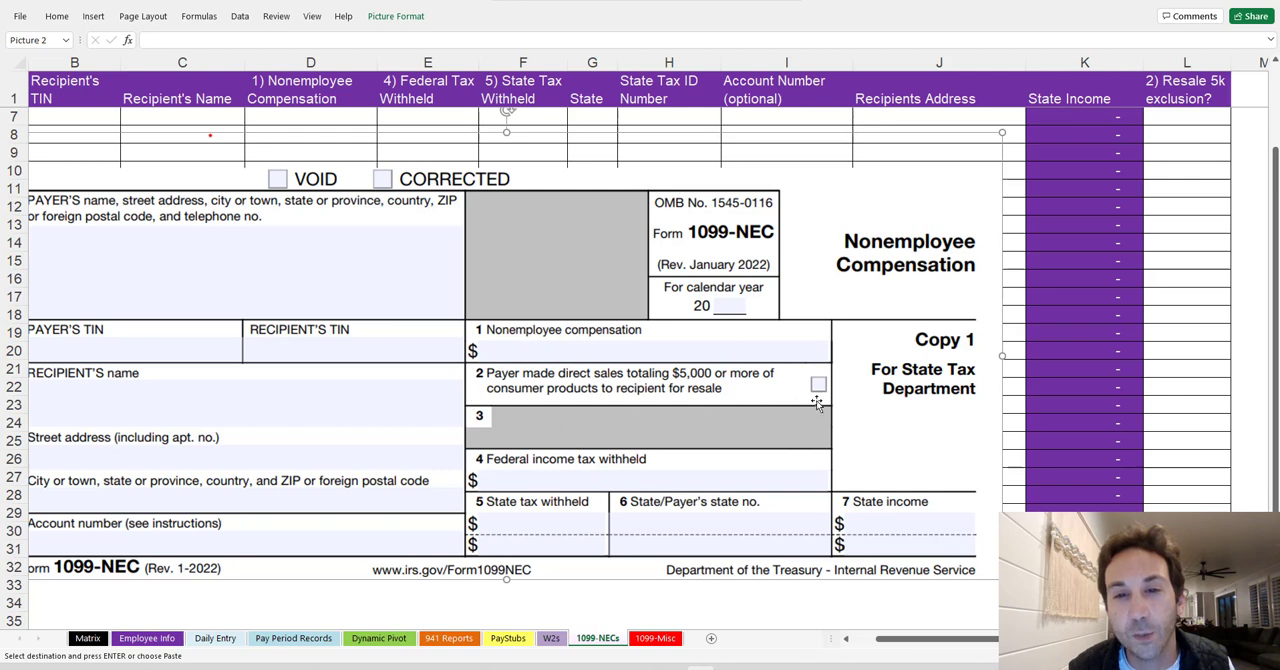
{"action": "mouse_move", "coordinate": [530, 445]}
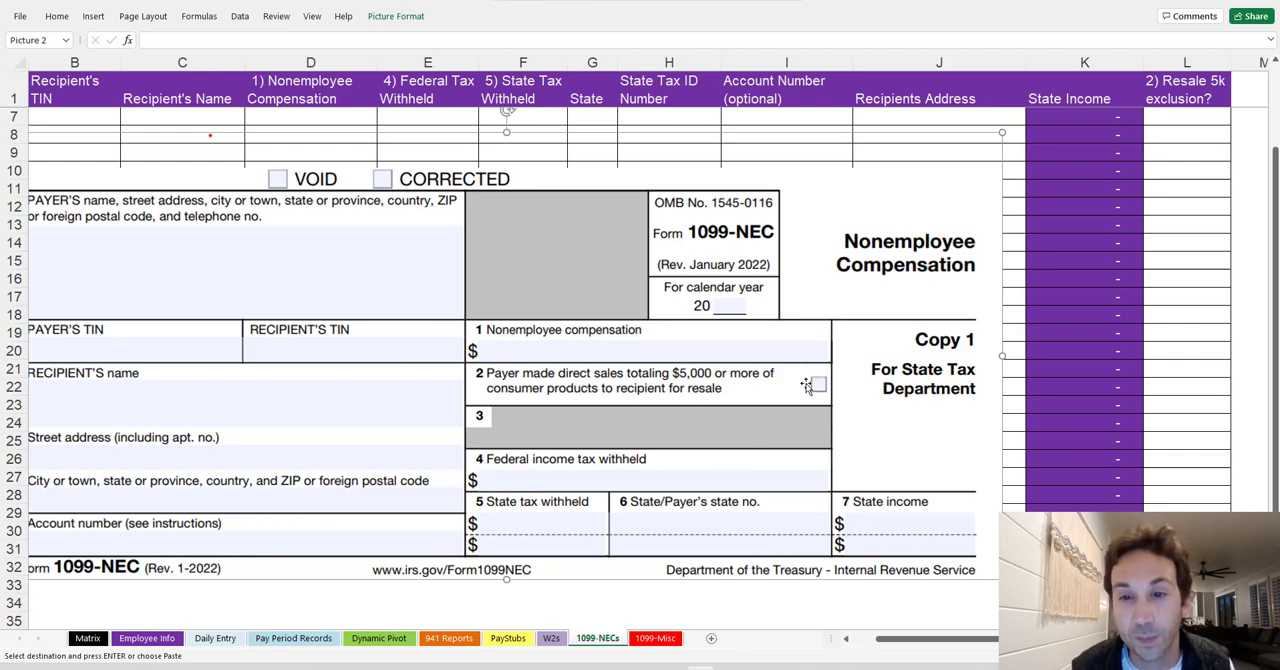
{"action": "left_click", "coordinate": [1186, 116]}
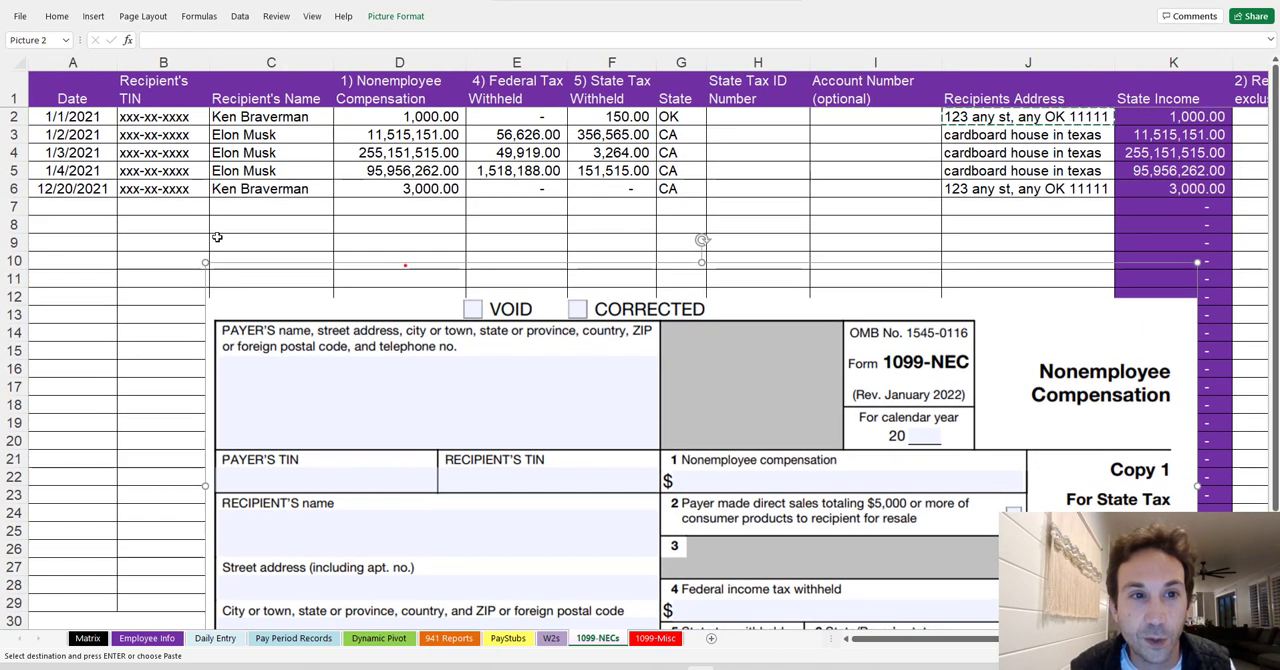
{"action": "left_click", "coordinate": [72, 188]}
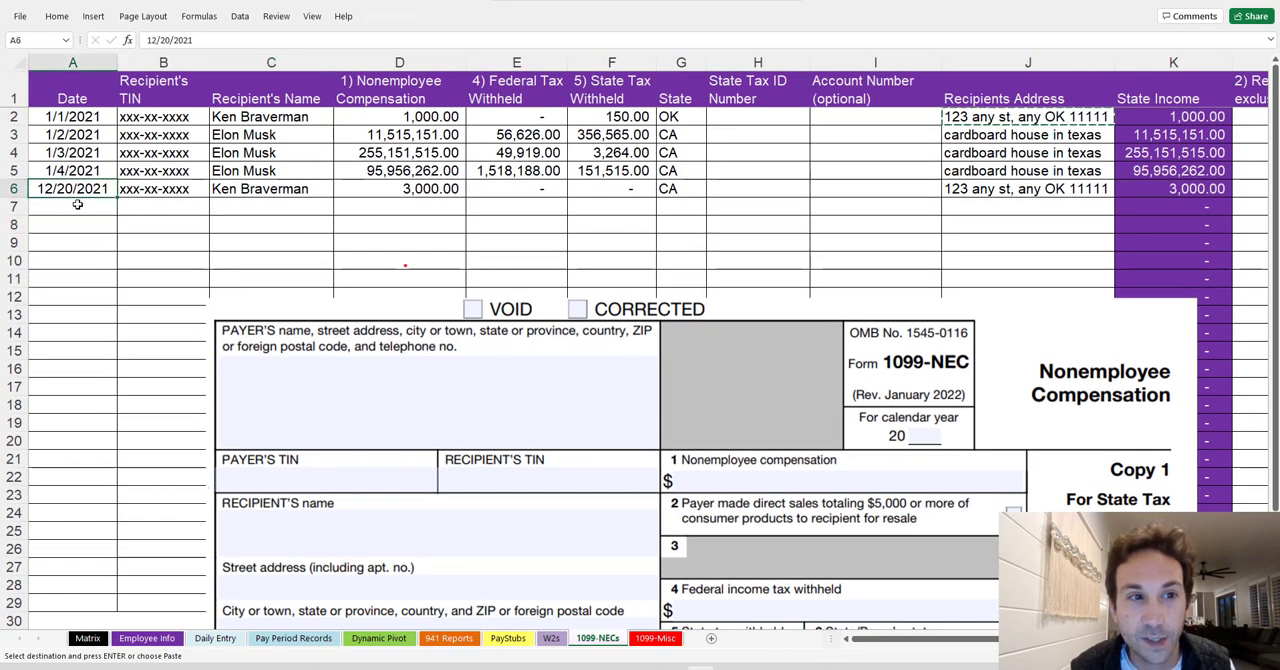
{"action": "left_click", "coordinate": [72, 206]}
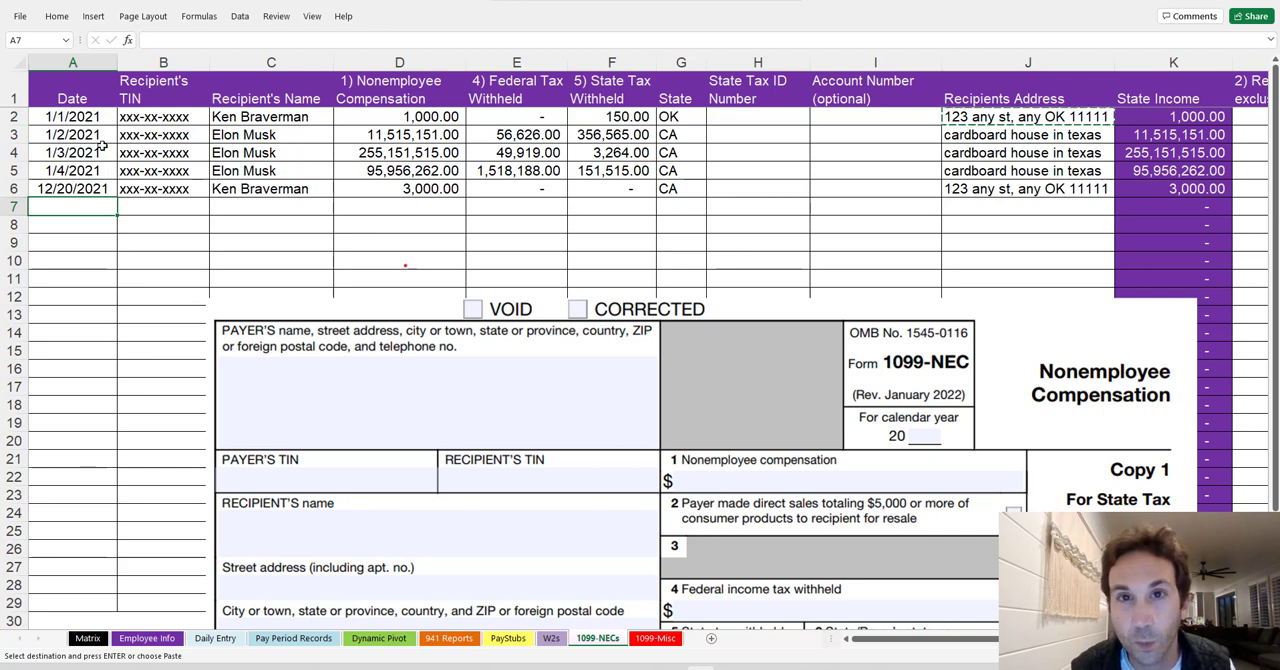
{"action": "left_click", "coordinate": [399, 116]}
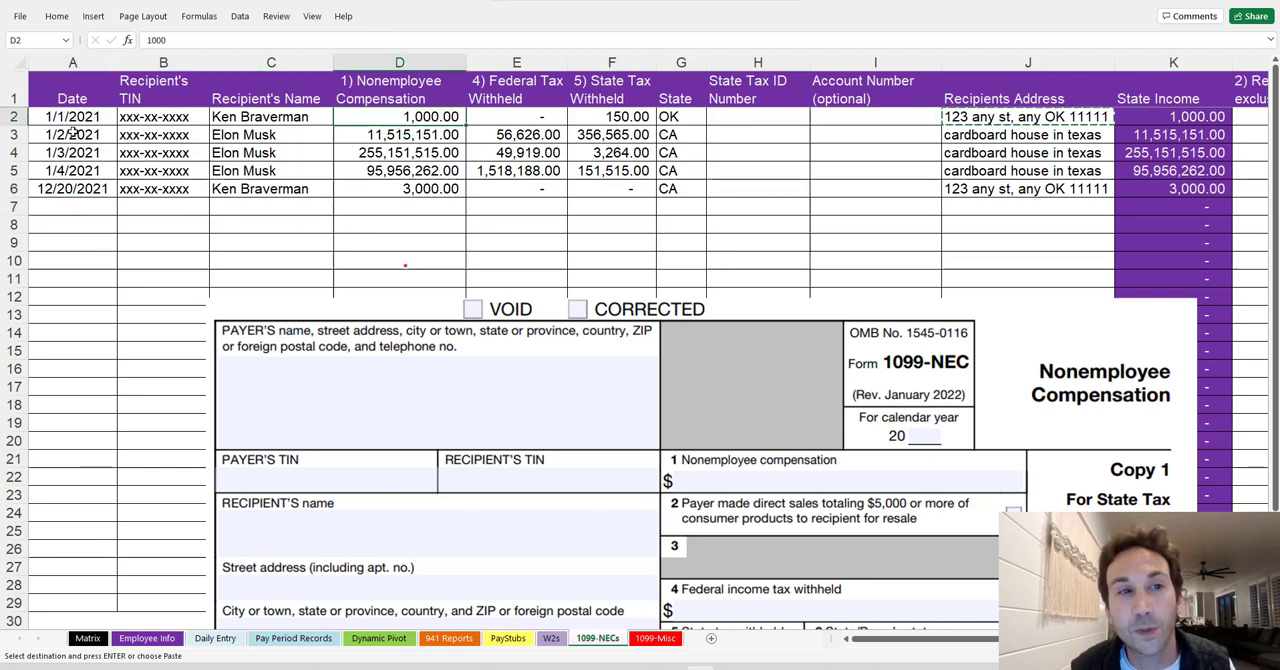
{"action": "left_click", "coordinate": [72, 242]}
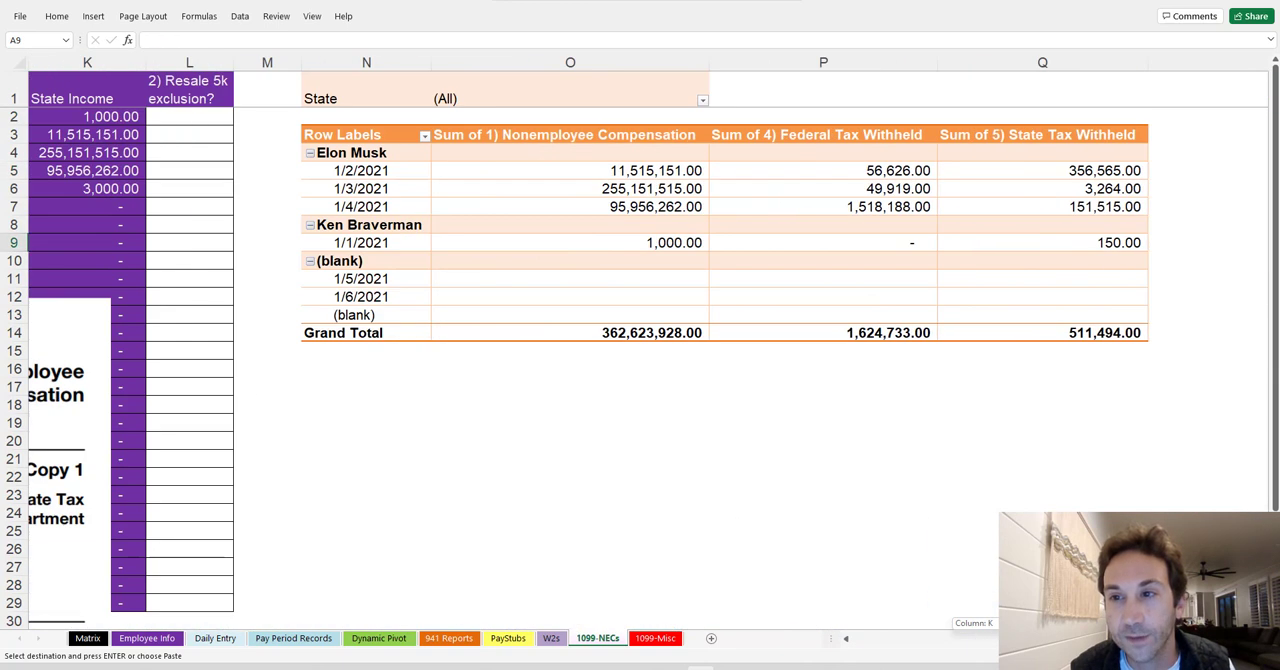
{"action": "right_click", "coordinate": [570, 206]}
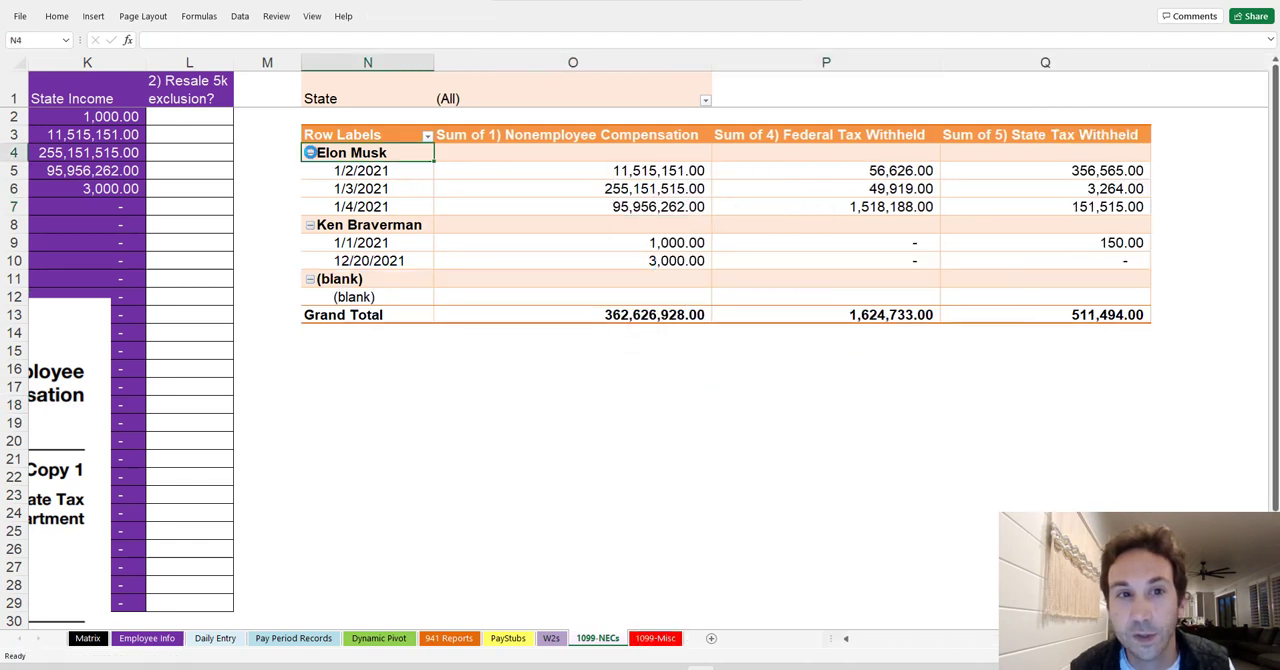
{"action": "left_click", "coordinate": [310, 152]}
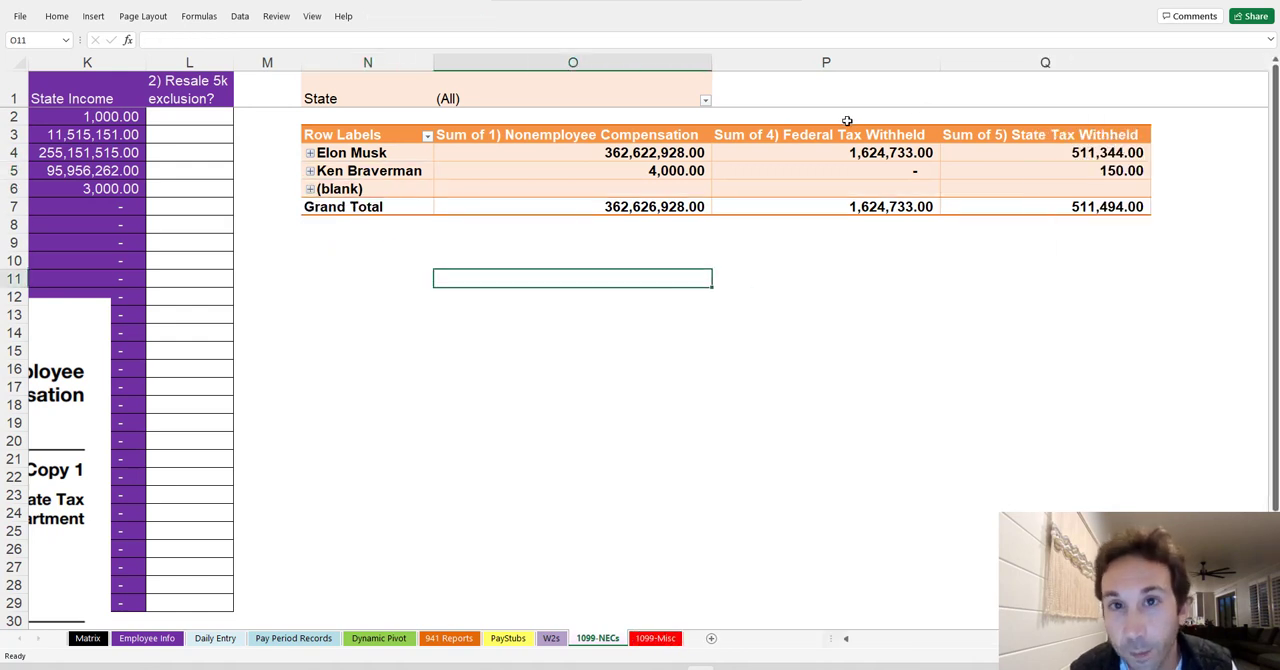
{"action": "mouse_move", "coordinate": [773, 169]}
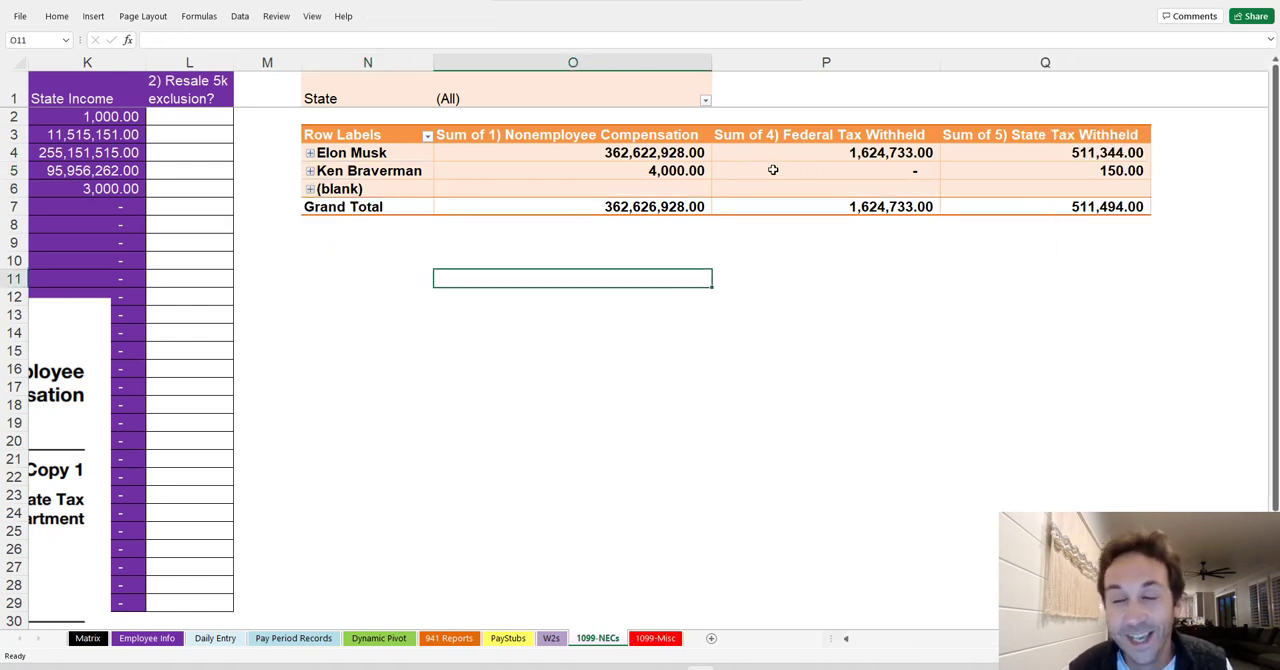
{"action": "mouse_move", "coordinate": [645, 150]}
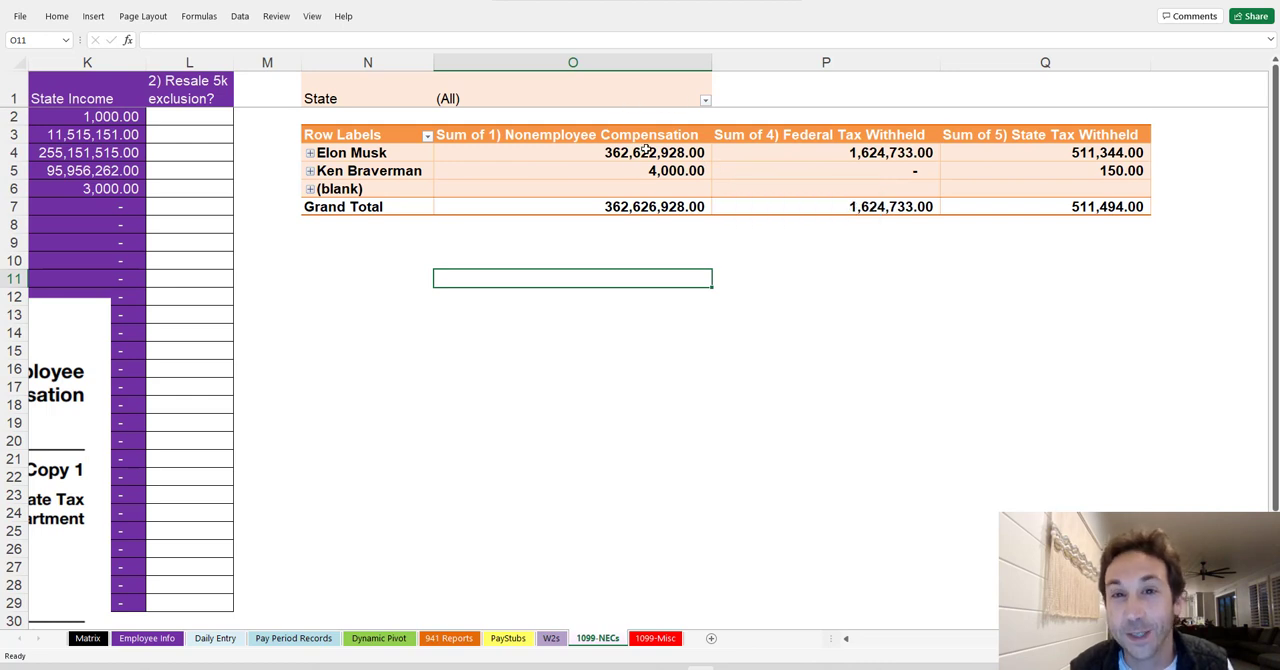
{"action": "left_click", "coordinate": [654, 152]}
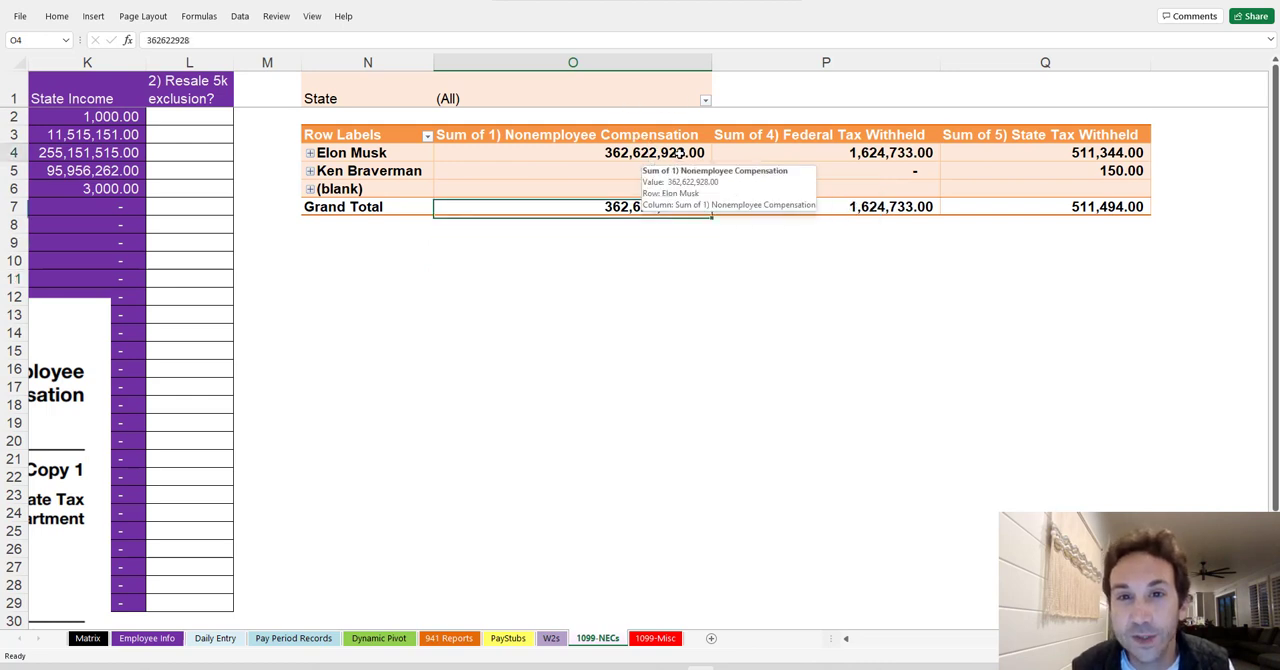
{"action": "left_click", "coordinate": [573, 152]}
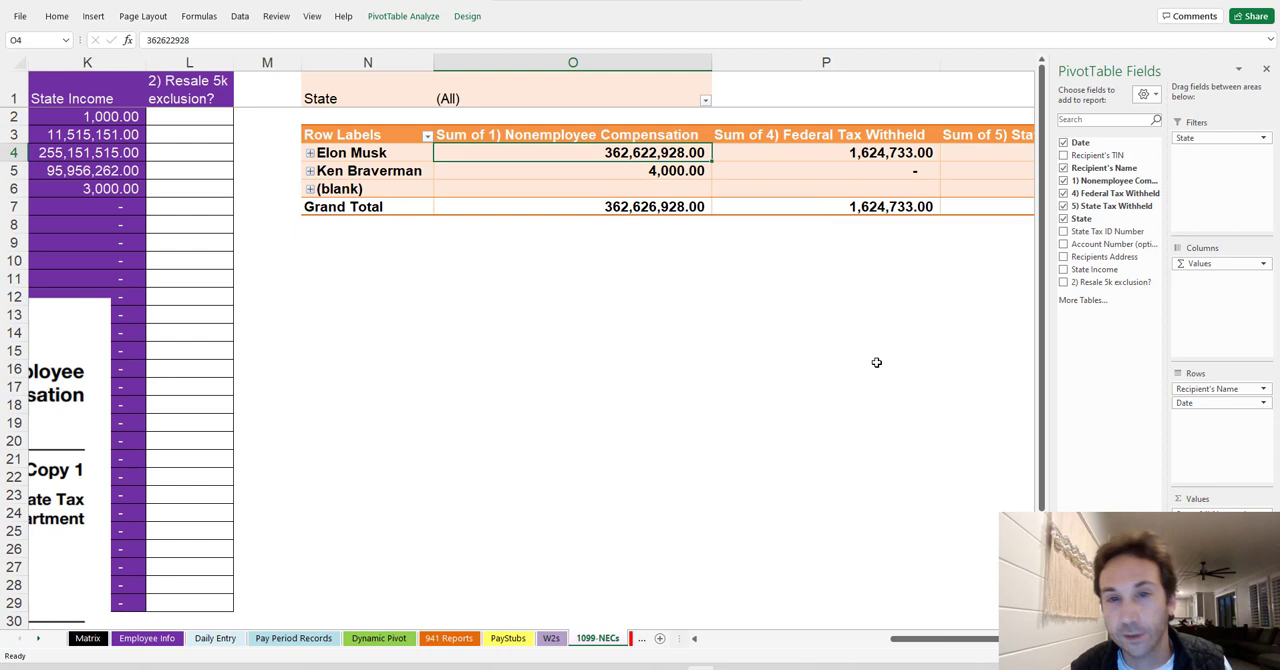
{"action": "mouse_move", "coordinate": [768, 292]}
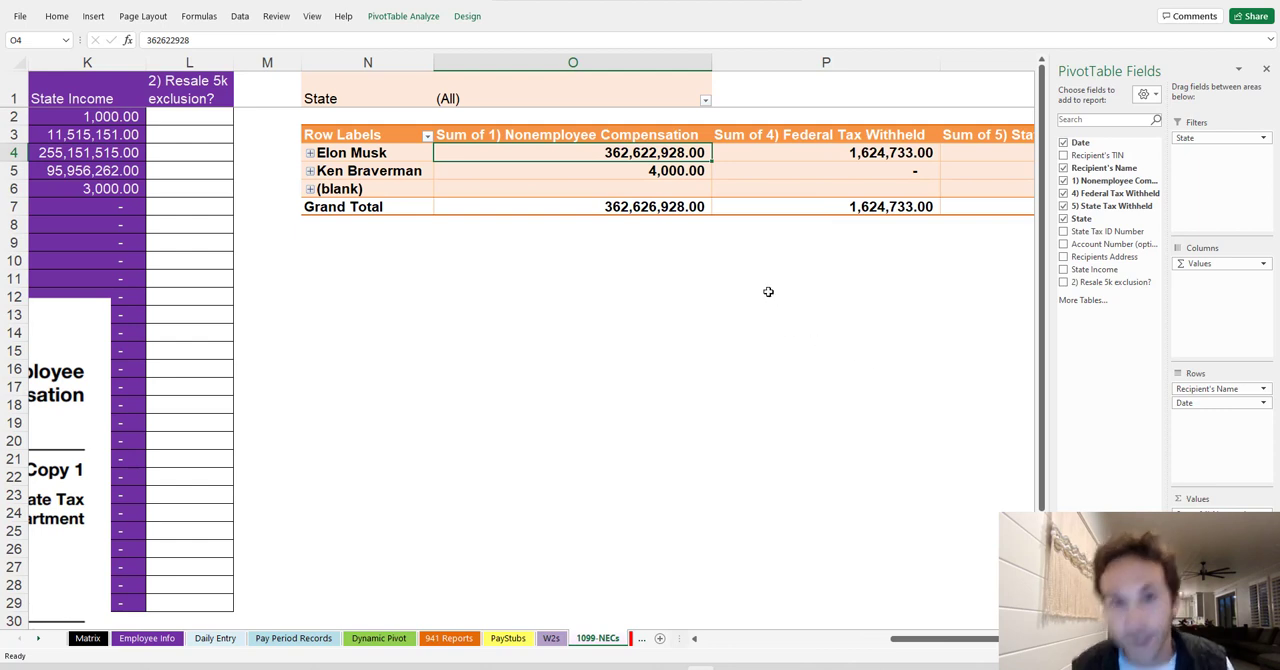
{"action": "left_click", "coordinate": [826, 152]}
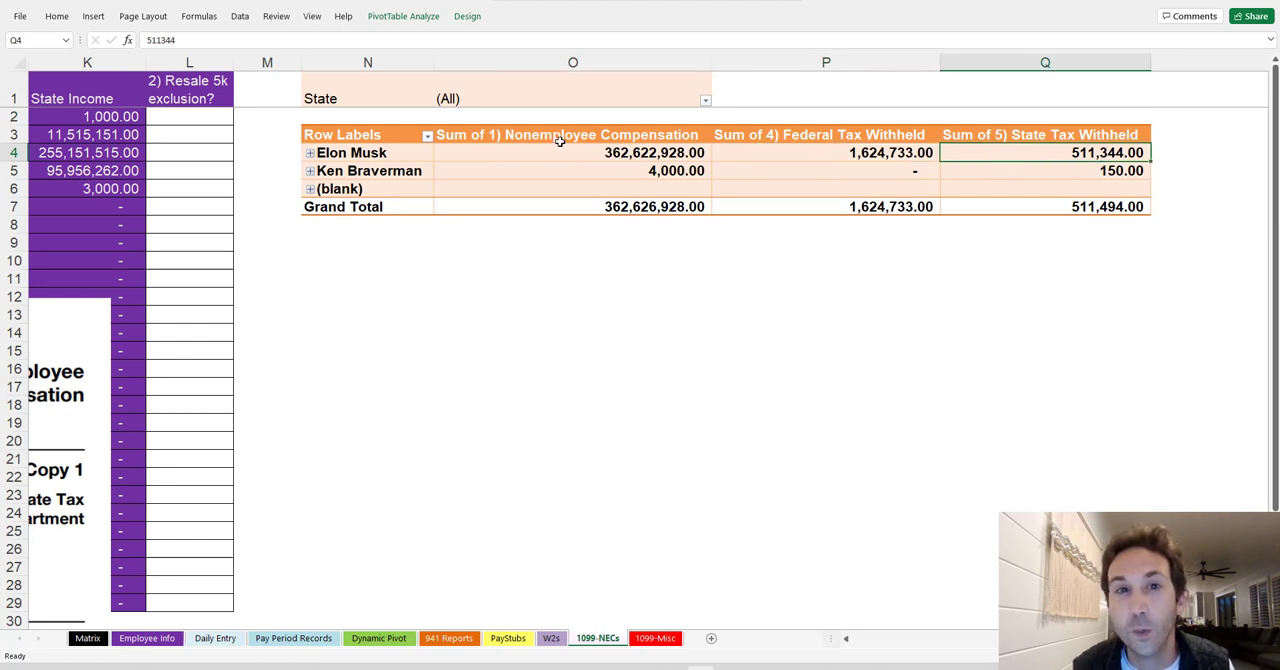
{"action": "left_click", "coordinate": [705, 98]}
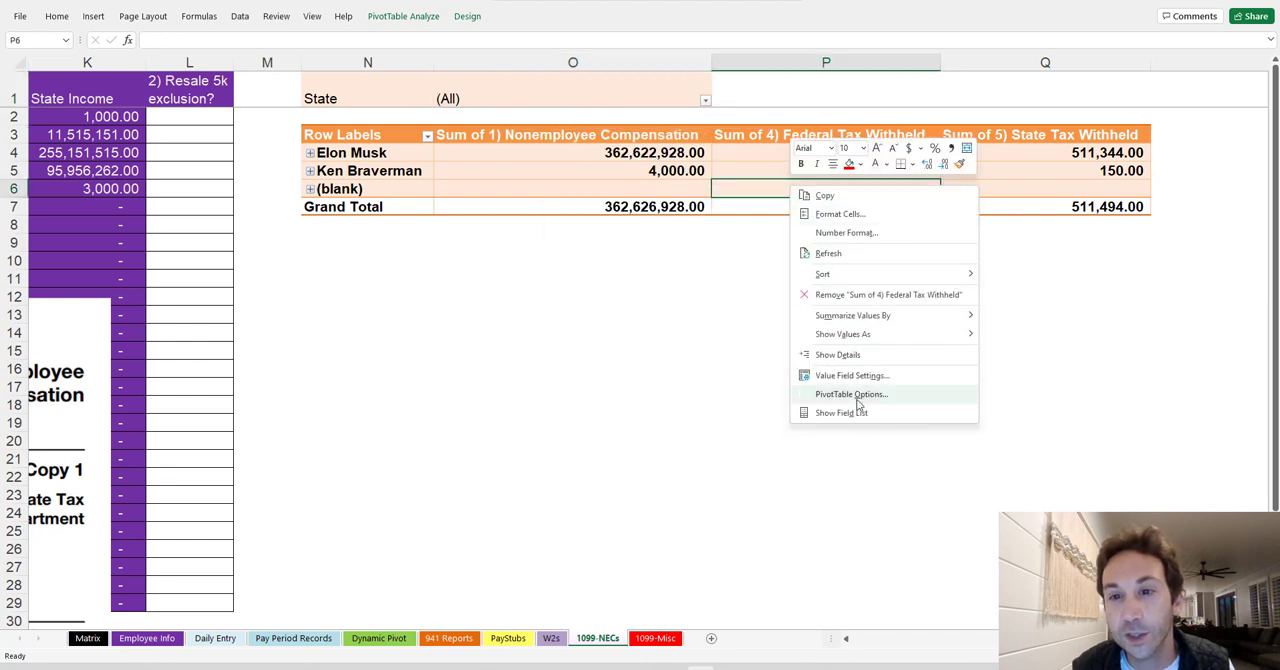
- Move State above Recipient's Name in pivot rows and expand the CA and OK groups
{"action": "left_click", "coordinate": [841, 412]}
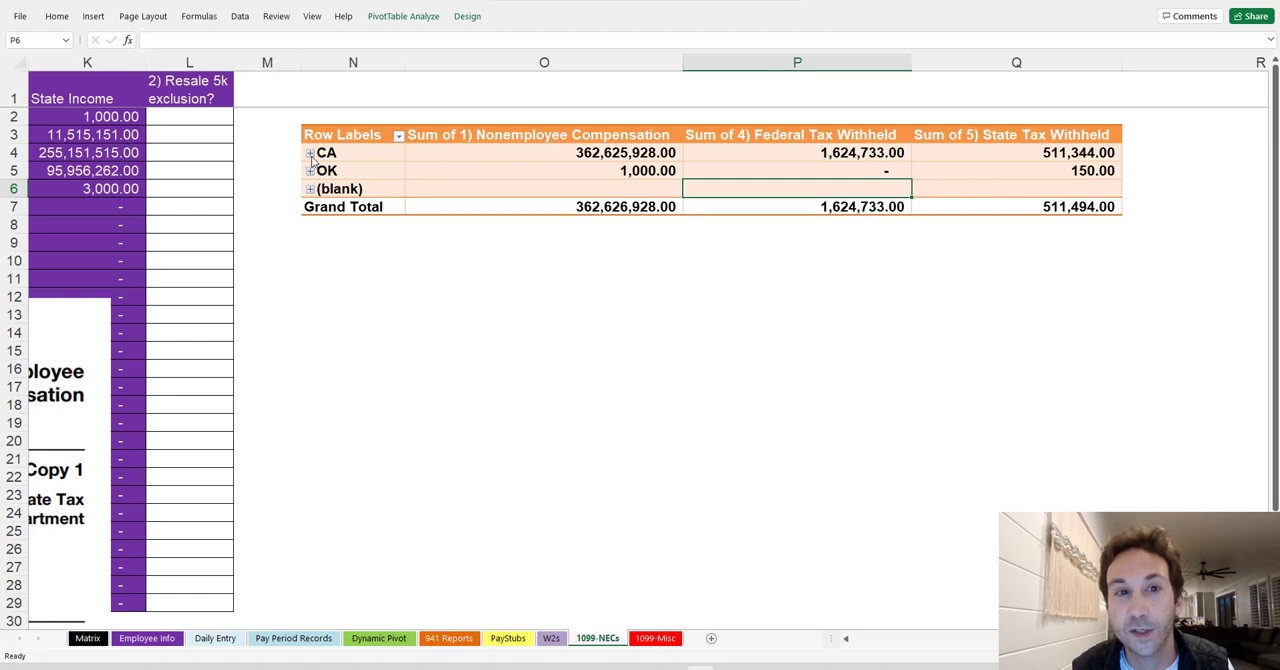
{"action": "left_click", "coordinate": [310, 152]}
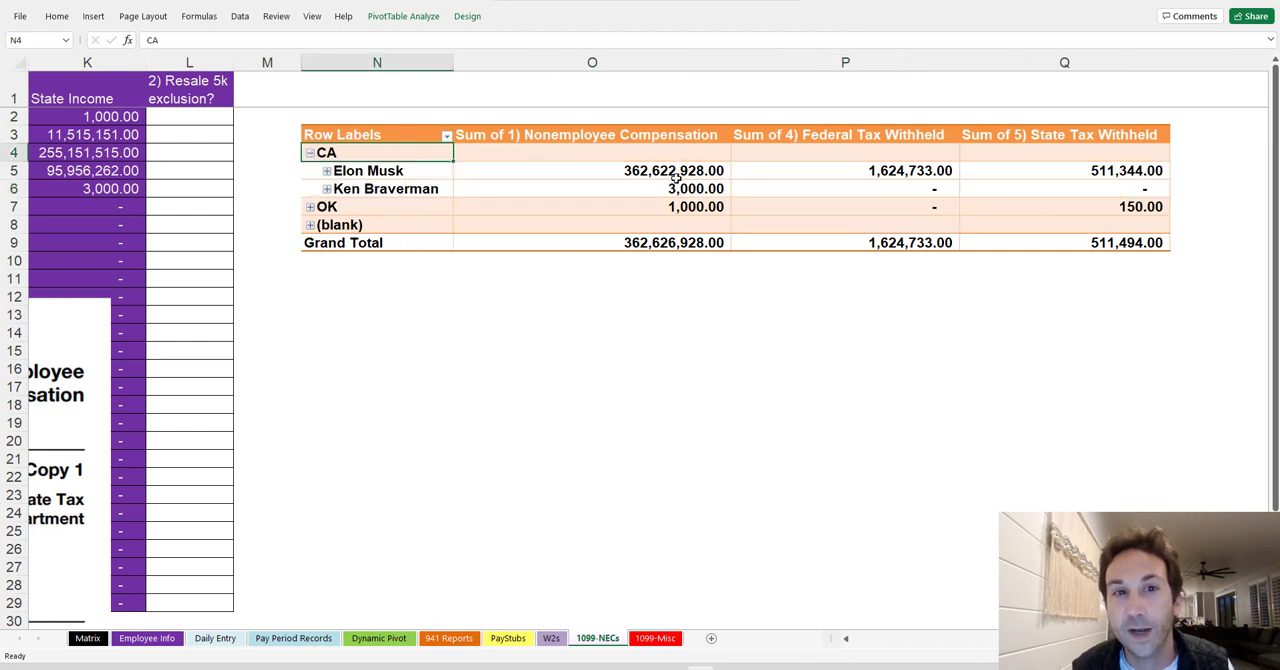
{"action": "left_click", "coordinate": [310, 207]}
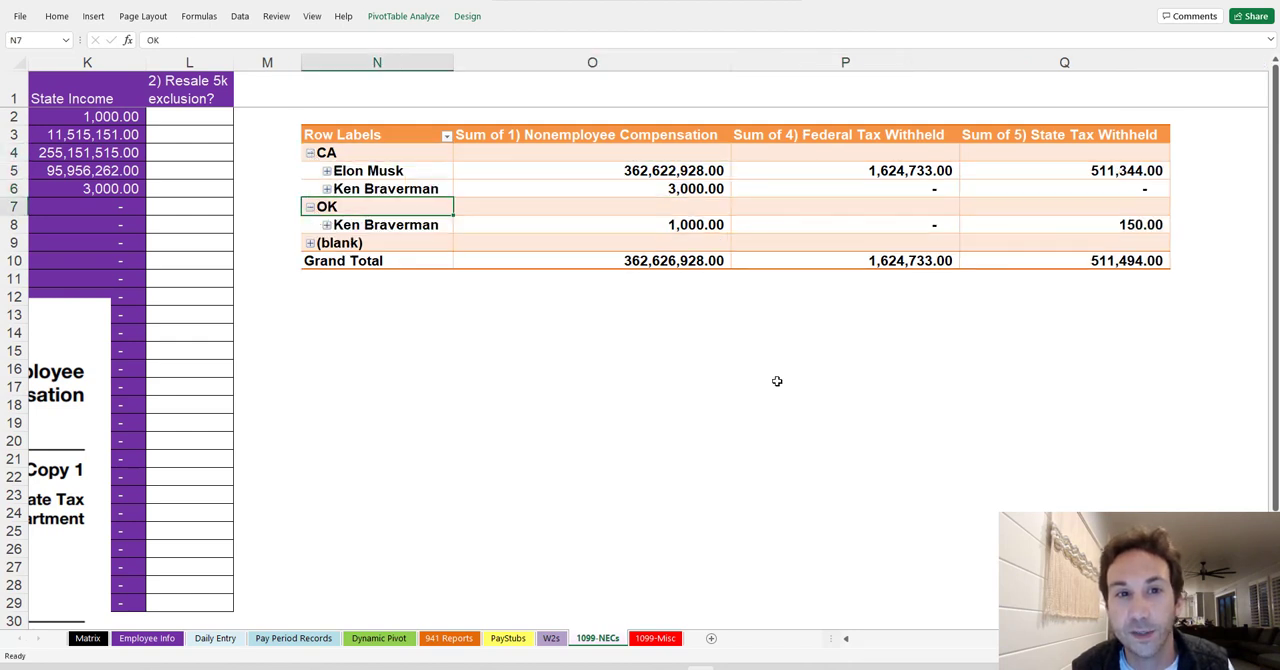
{"action": "mouse_move", "coordinate": [517, 194]}
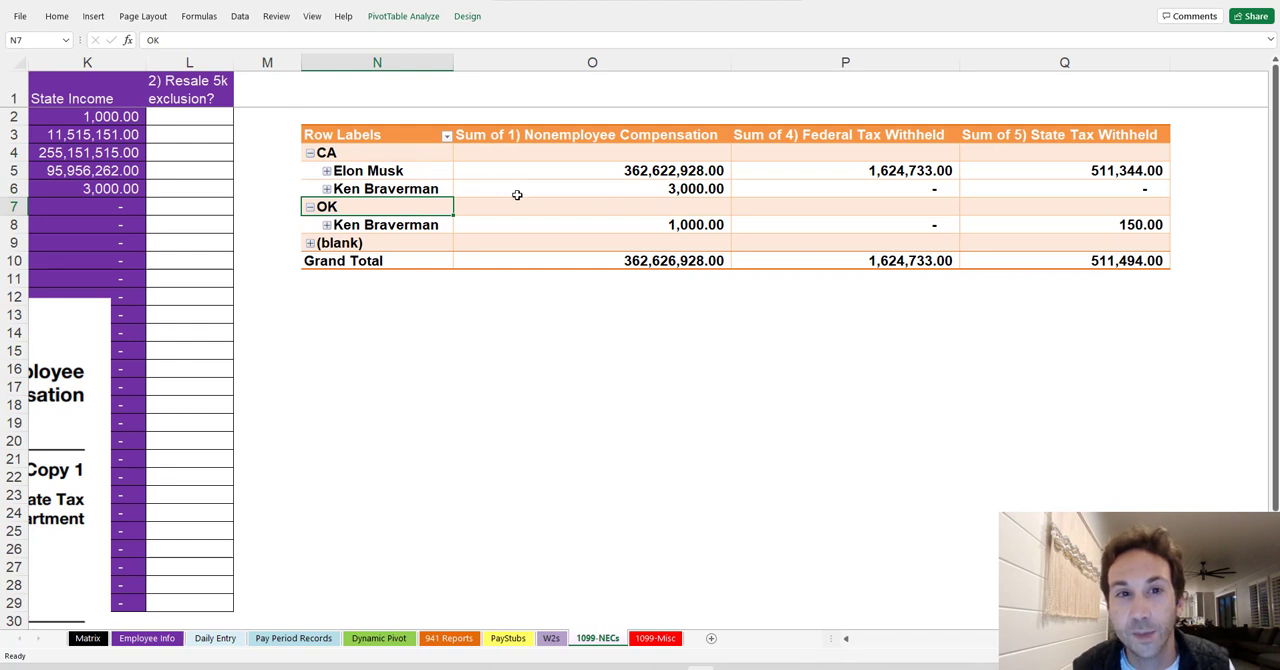
{"action": "left_click", "coordinate": [385, 224]}
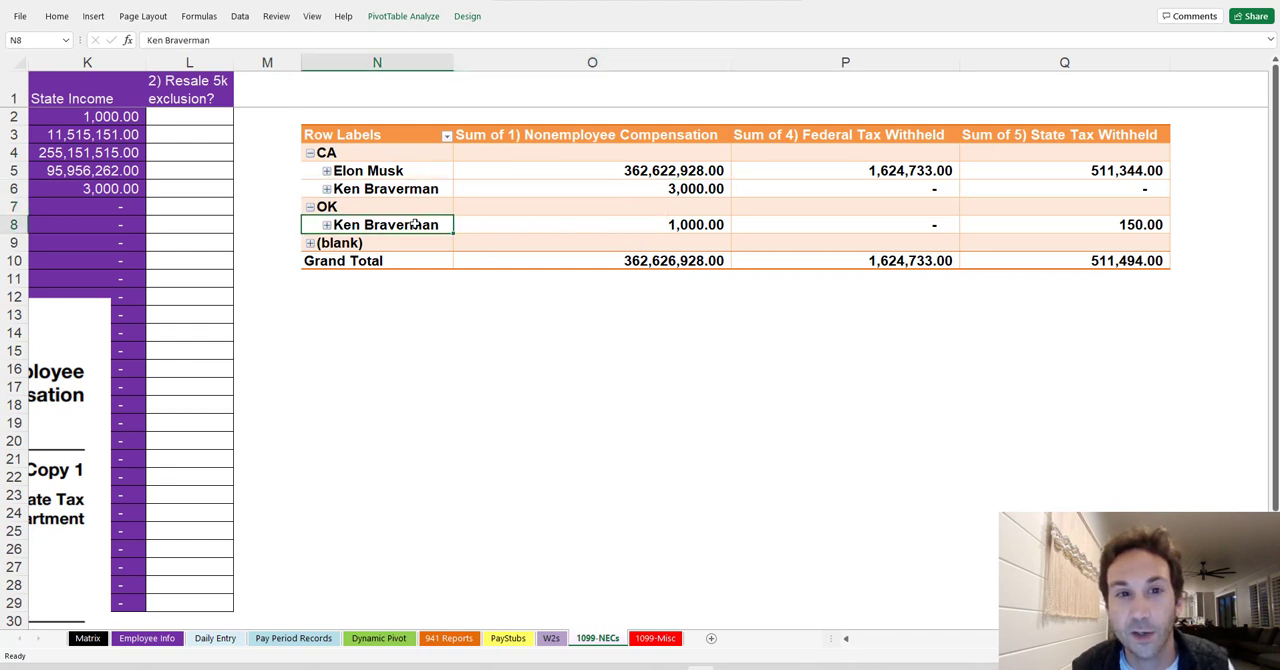
{"action": "left_click", "coordinate": [592, 224]}
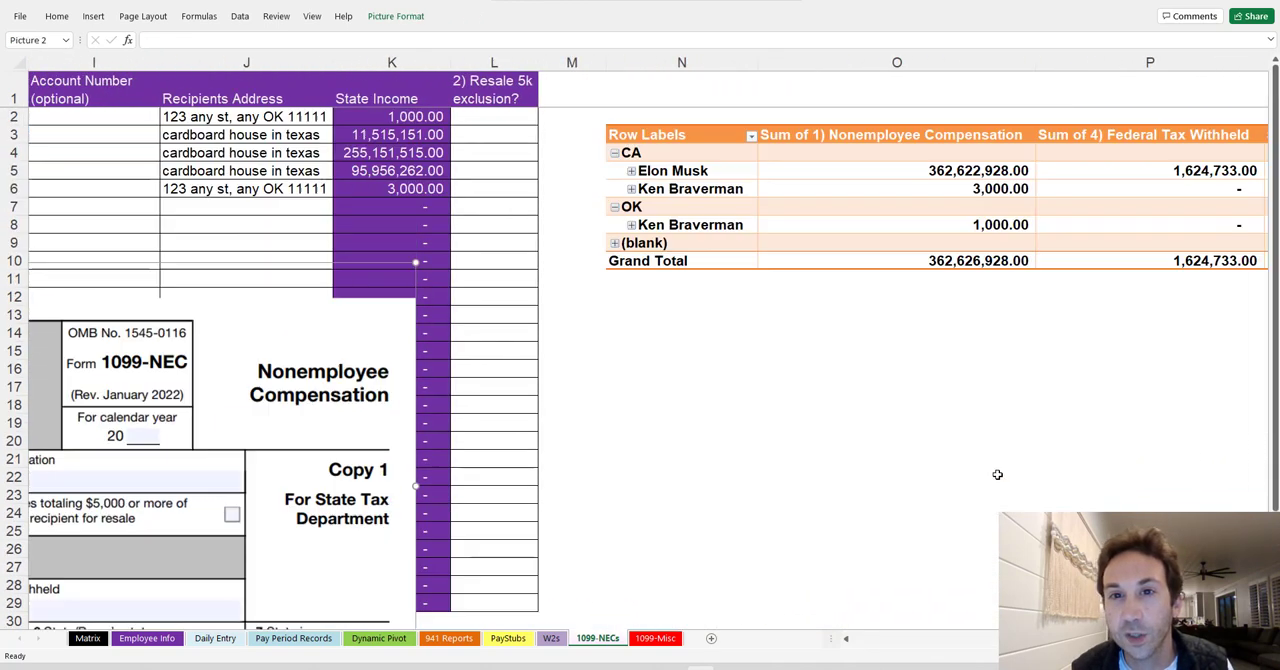
- Scroll back to column A and select a cell in the contractor data table
{"action": "scroll", "scroll_direction": "left", "scroll_amount": 3}
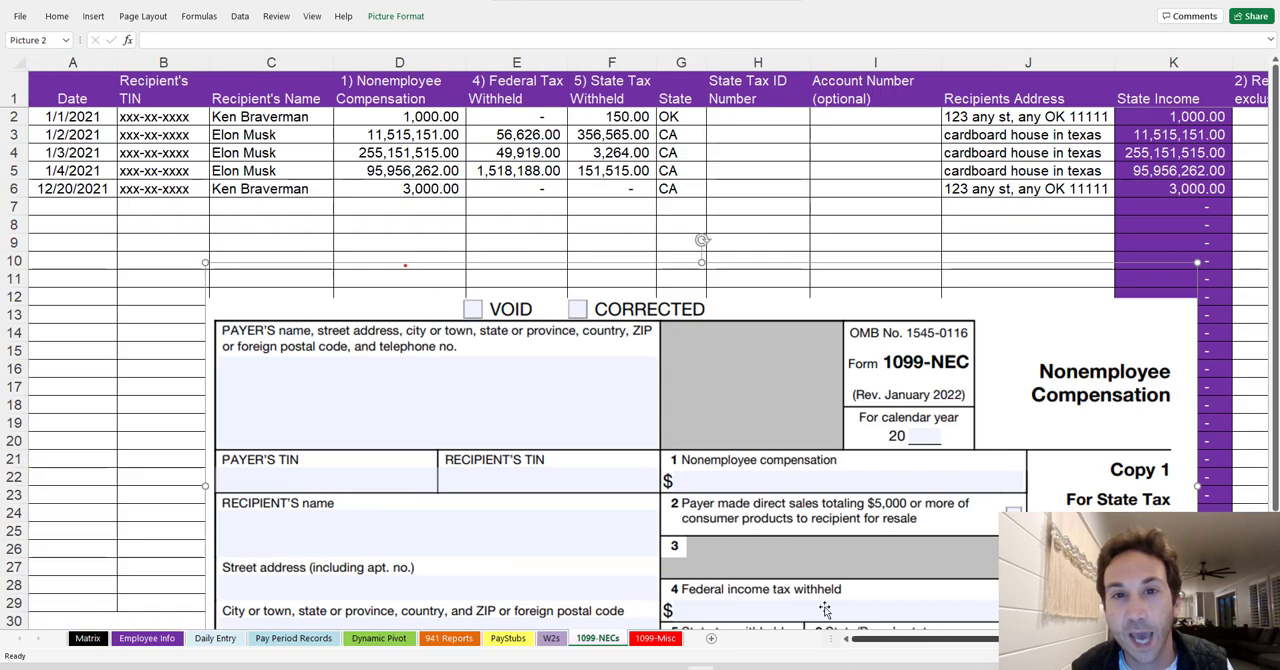
{"action": "left_click", "coordinate": [271, 224]}
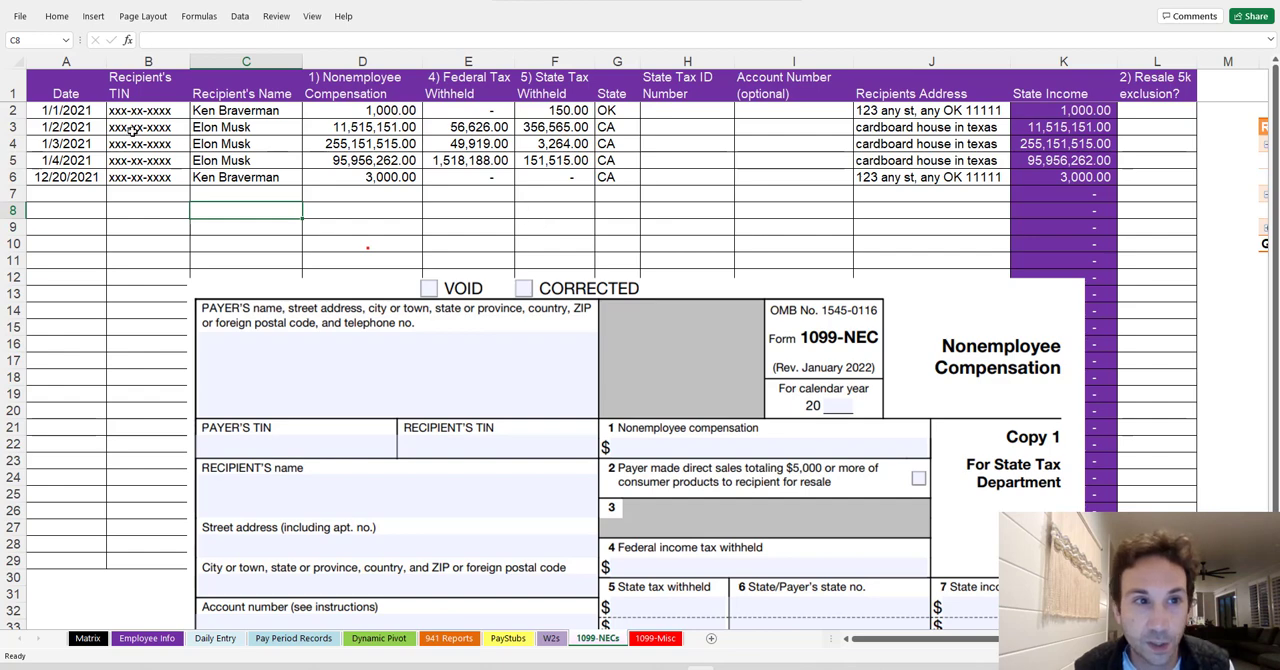
{"action": "left_click", "coordinate": [66, 110]}
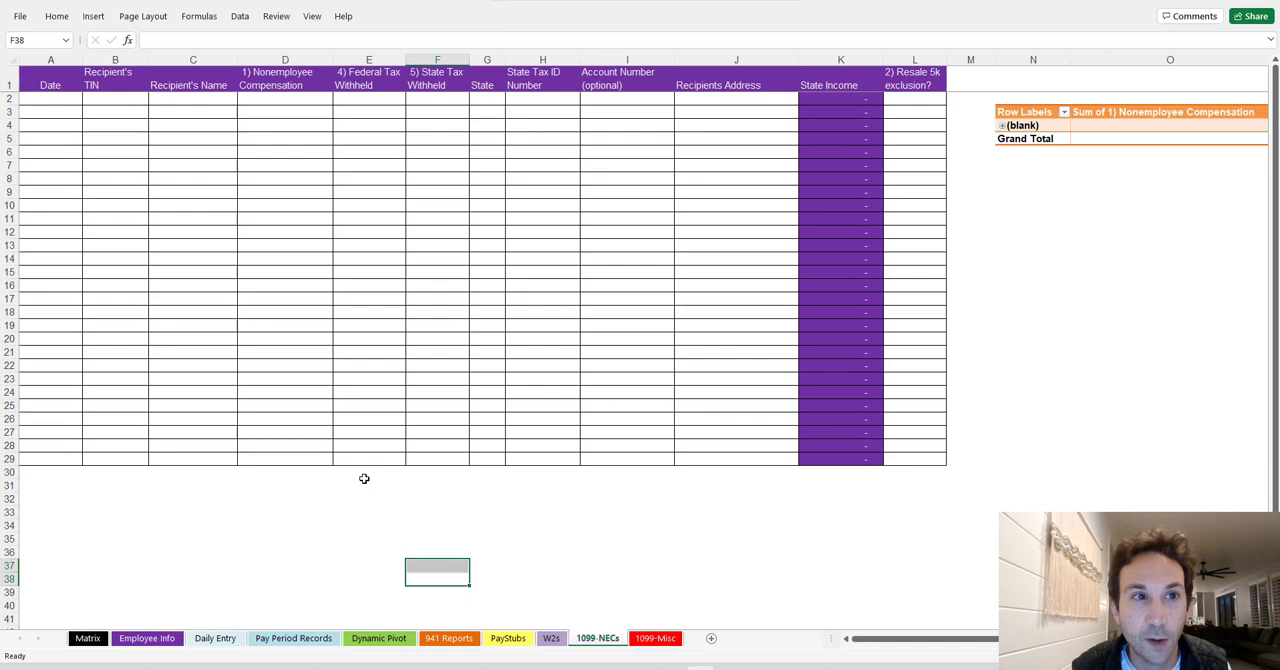
{"action": "mouse_move", "coordinate": [495, 300]}
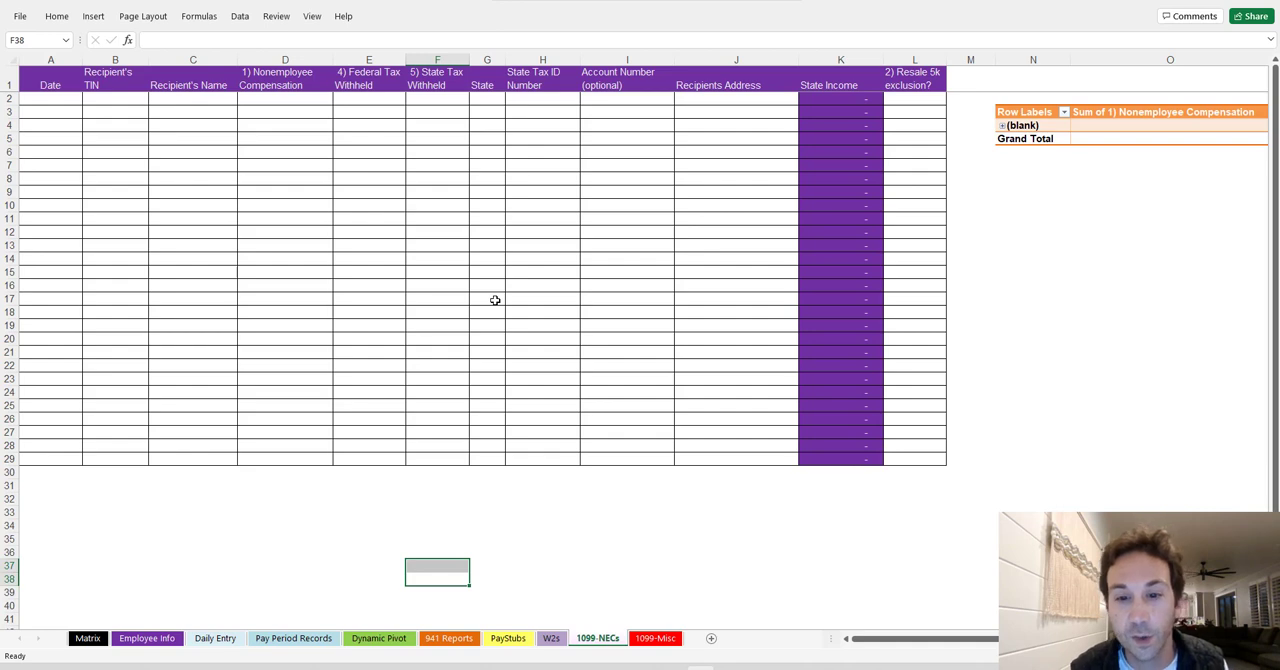
- Delete the contractor rows and refresh the pivot so it shows only (blank)
{"action": "left_click", "coordinate": [626, 512]}
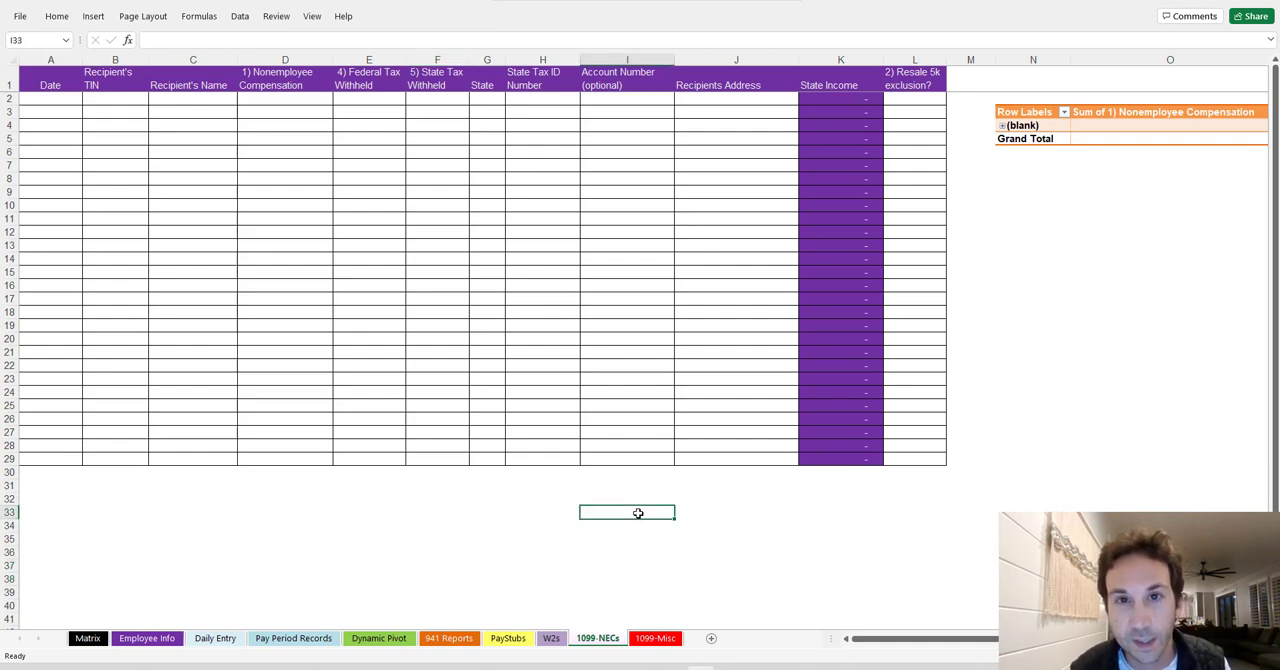